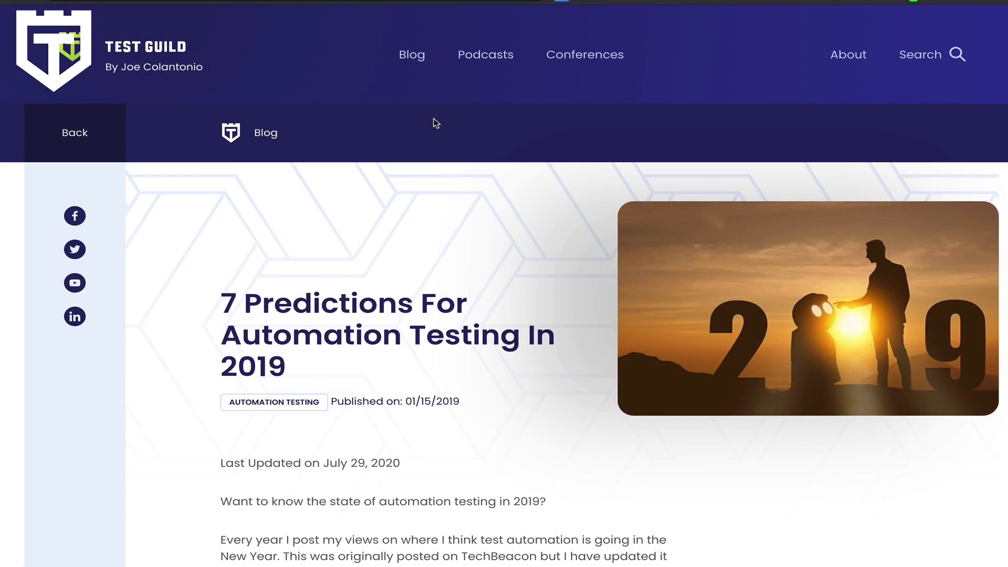
Scroll down the home dashboard to review the seven projects and recent activity
scroll(down, 3)
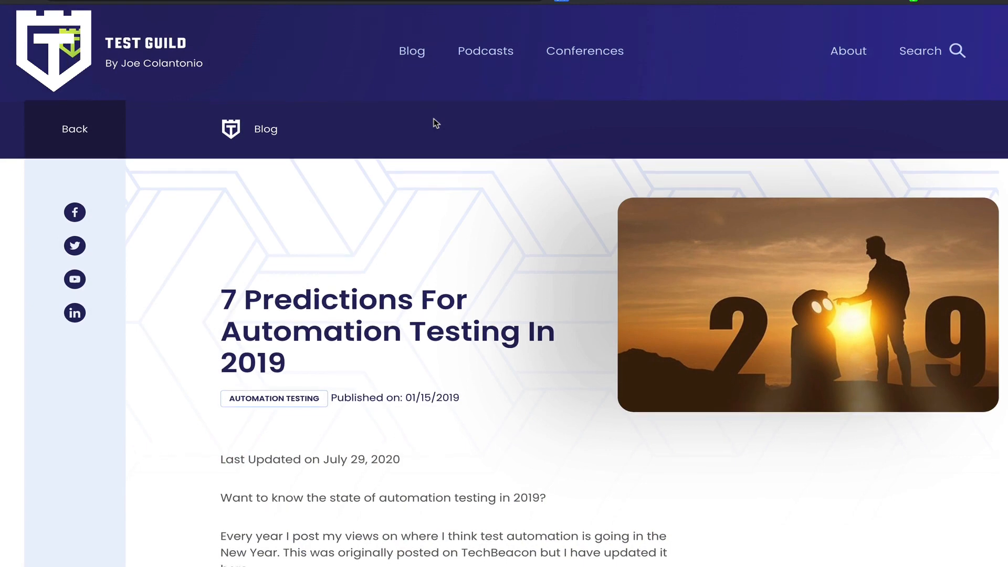
scroll(down, 3)
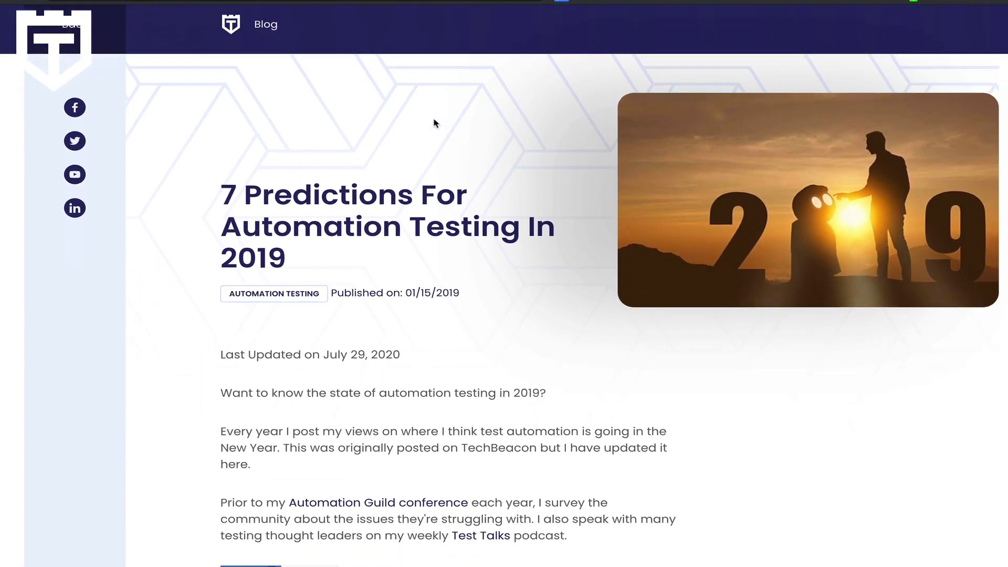
scroll(down, 3)
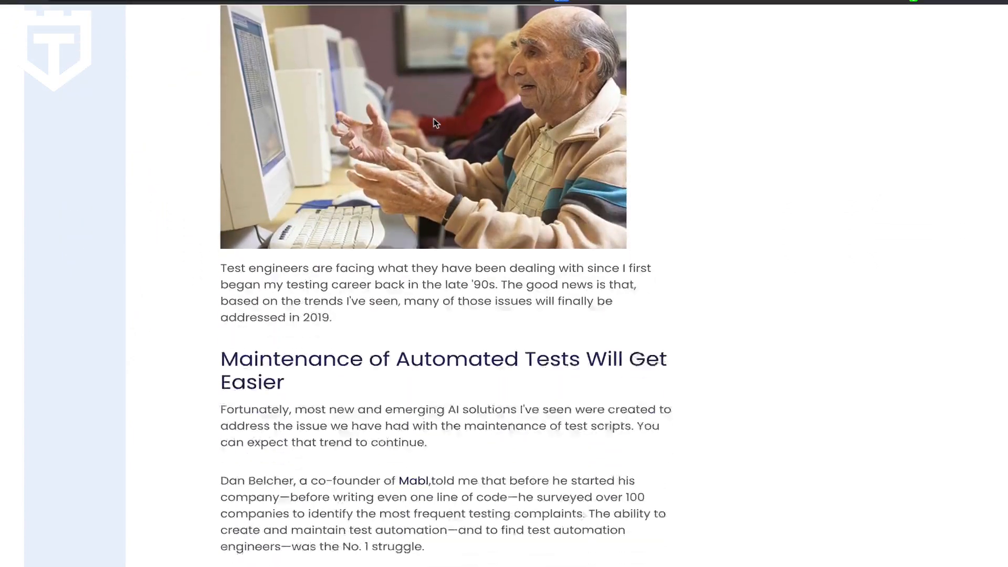
scroll(down, 3)
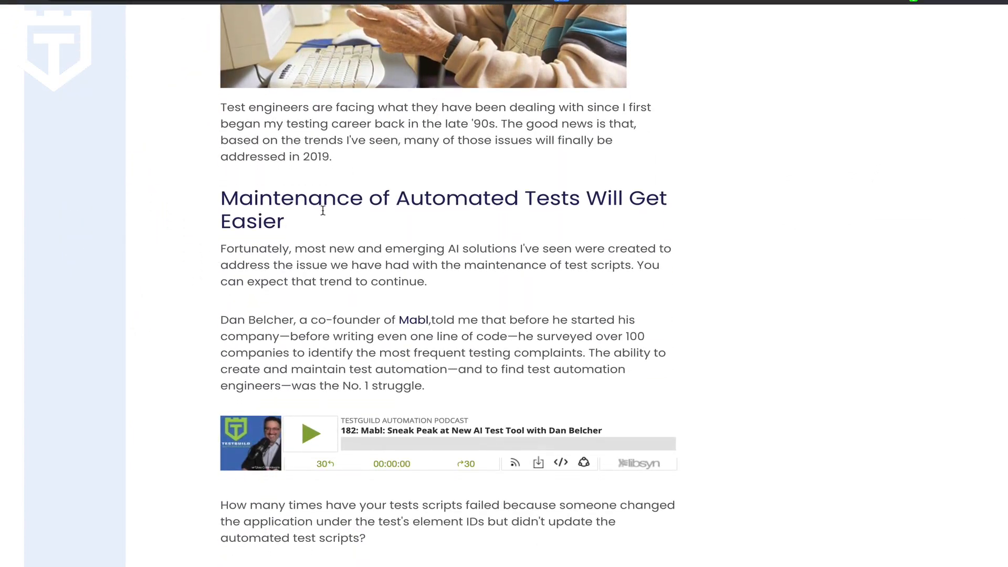
scroll(down, 3)
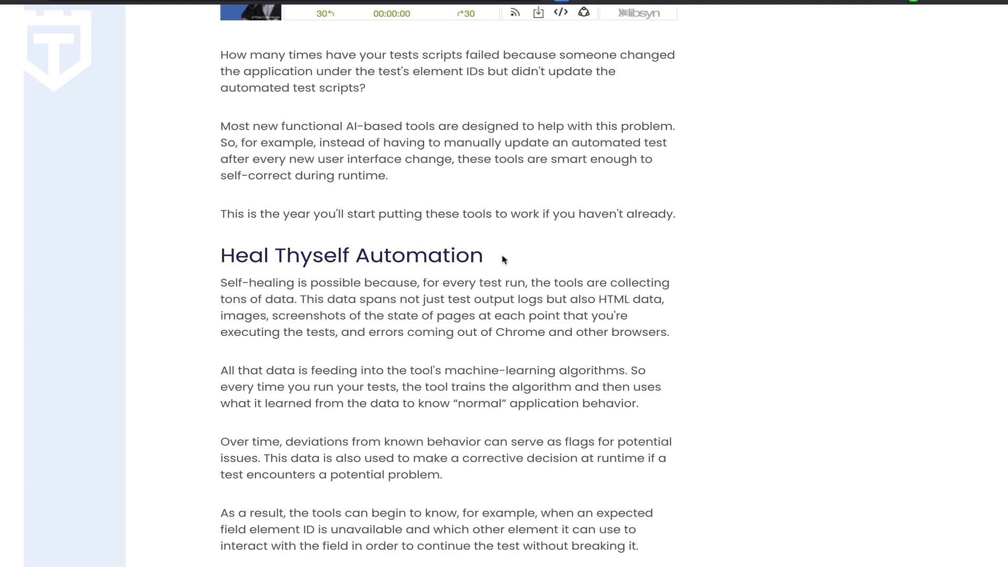
scroll(down, 3)
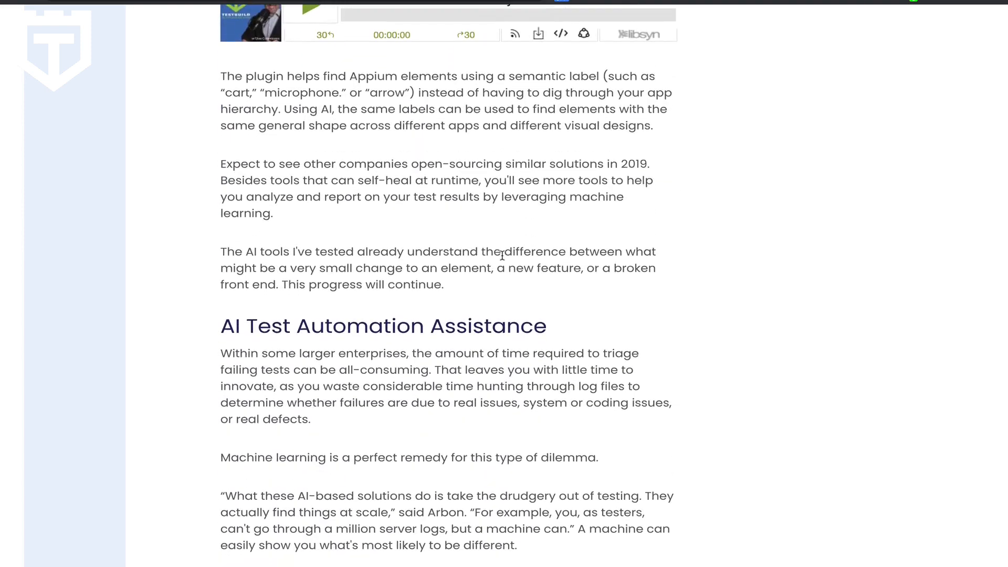
scroll(down, 3)
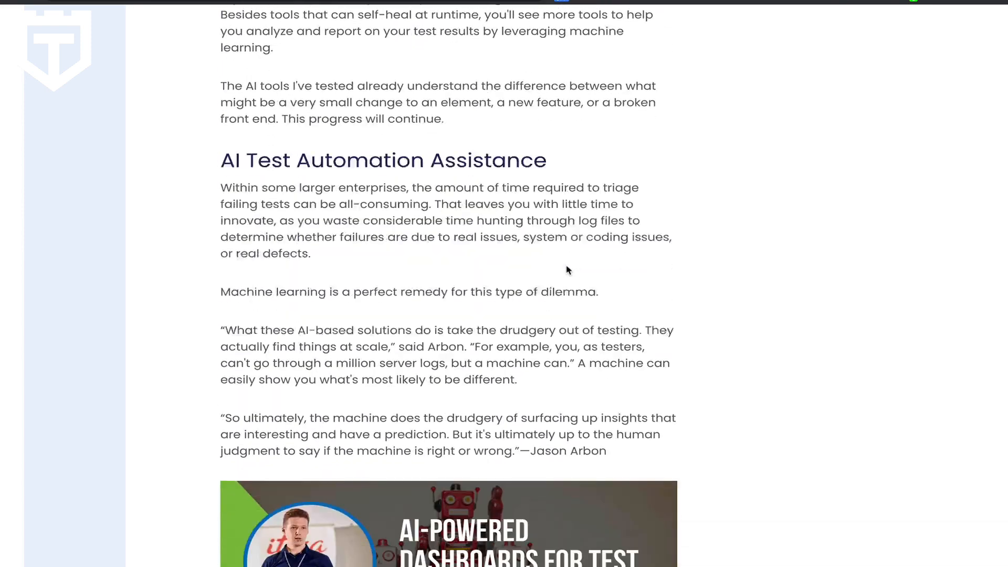
scroll(down, 3)
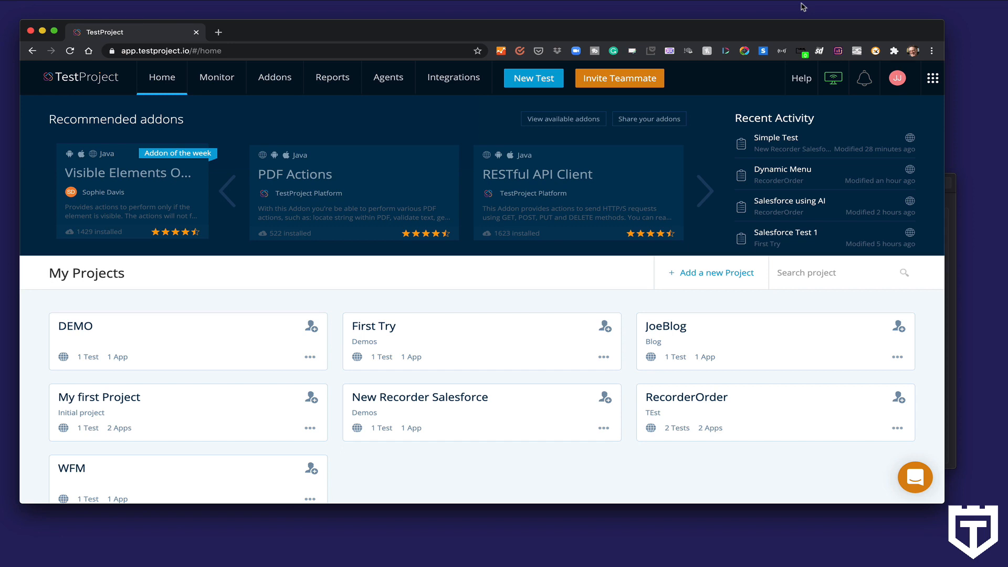
mouse_move(711, 273)
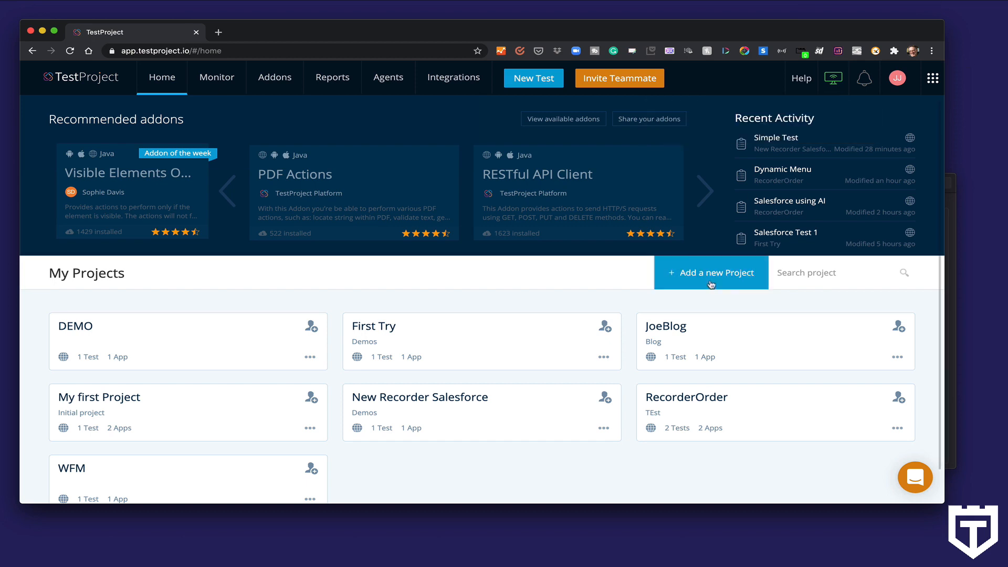
Start a new project named 'Recorder Salesforce' with description 'Salesforce example'
click(710, 272)
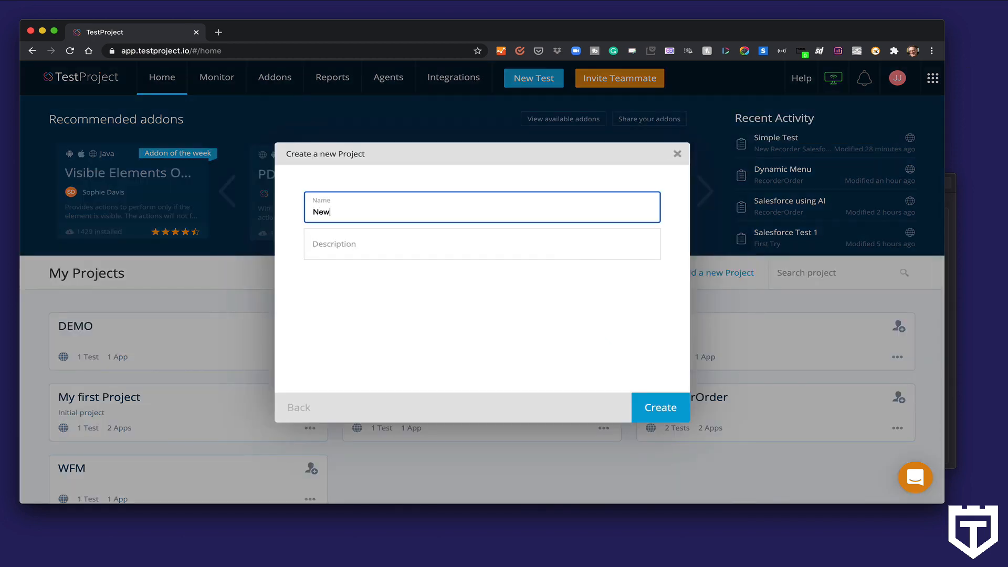
text(Recorder)
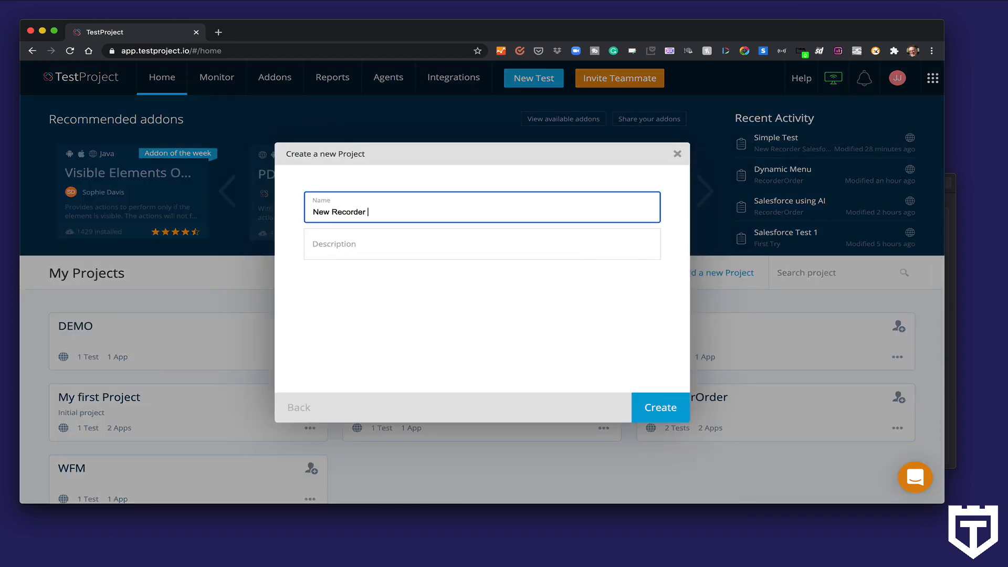
text(S)
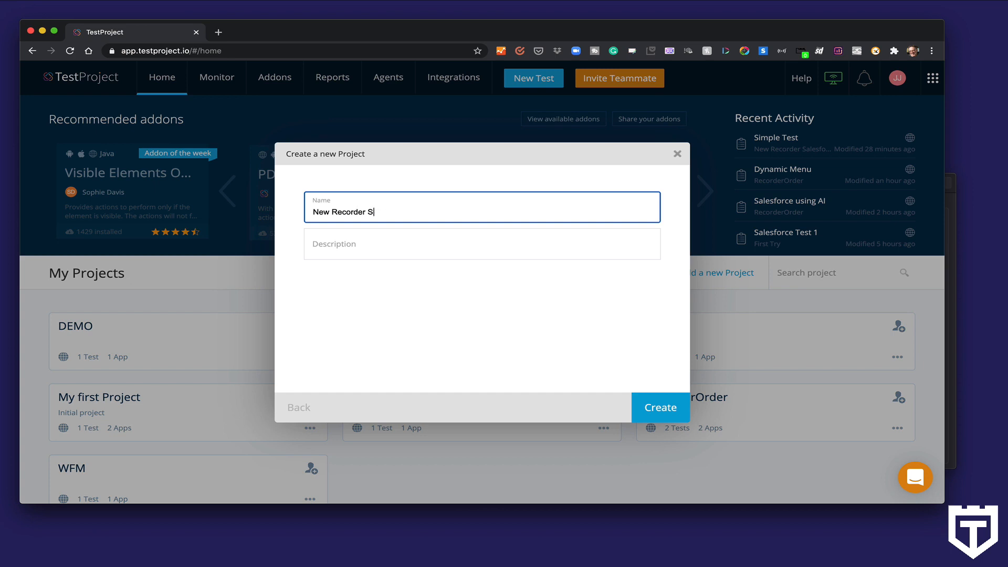
text(alesforce)
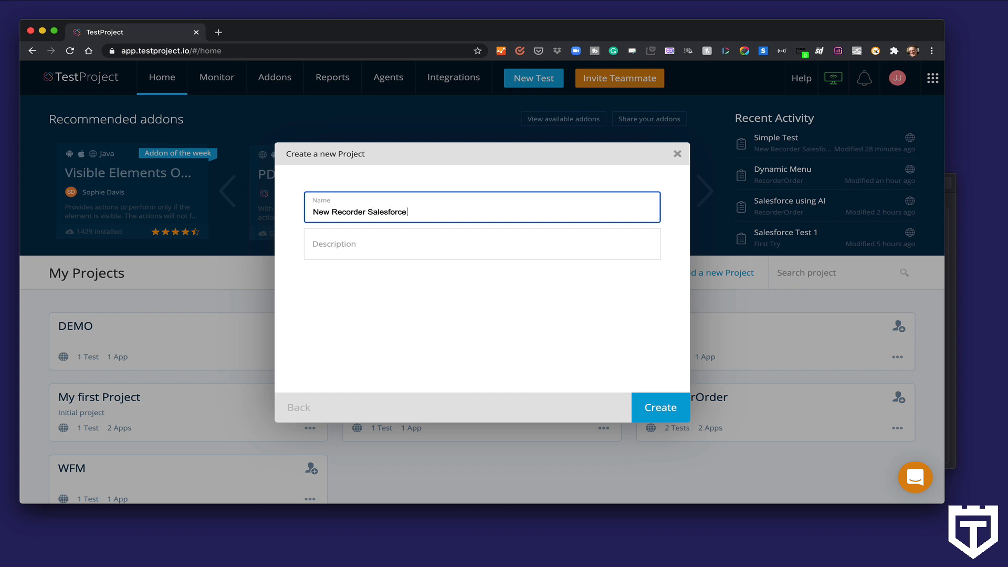
click(481, 243)
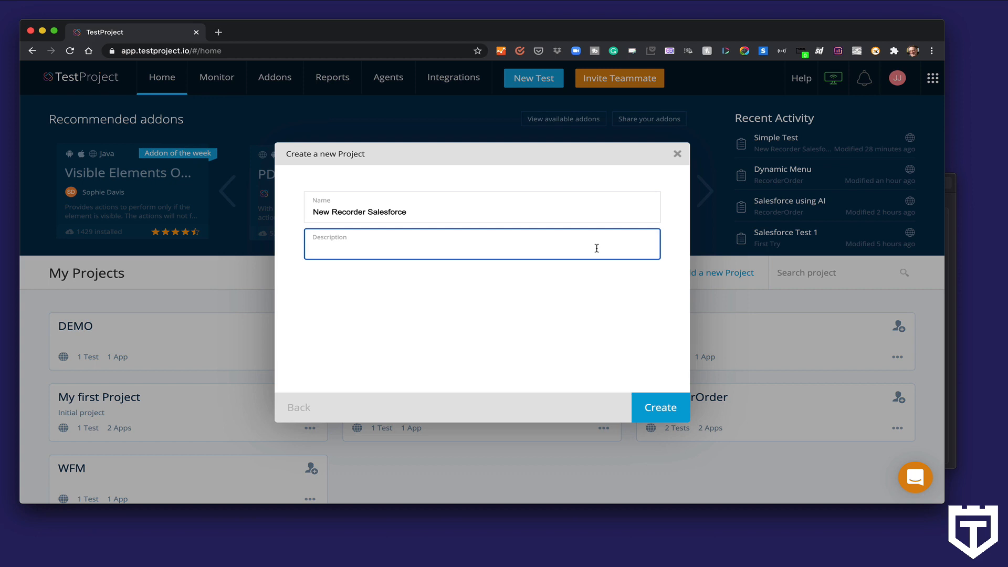
text(Salesforce)
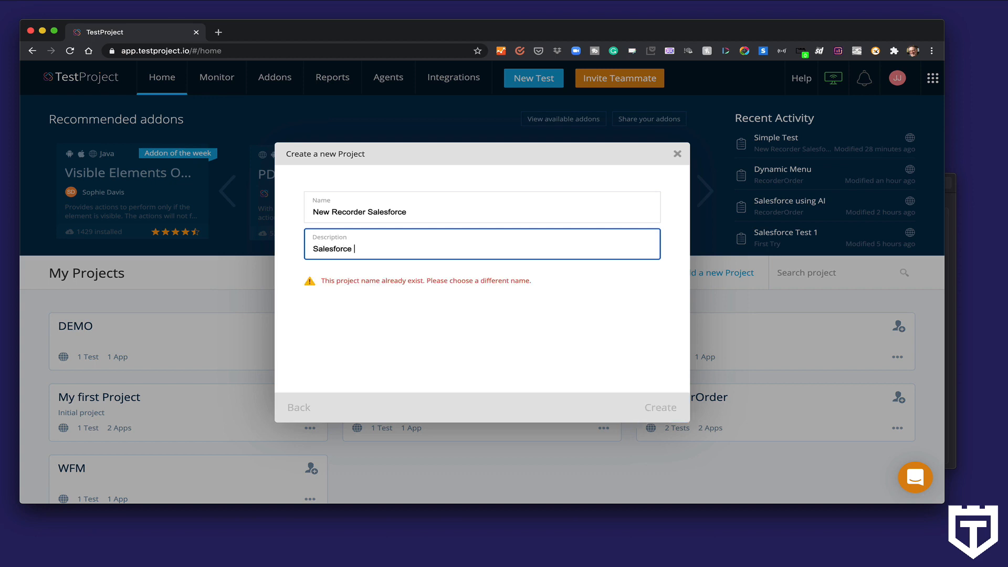
text(example)
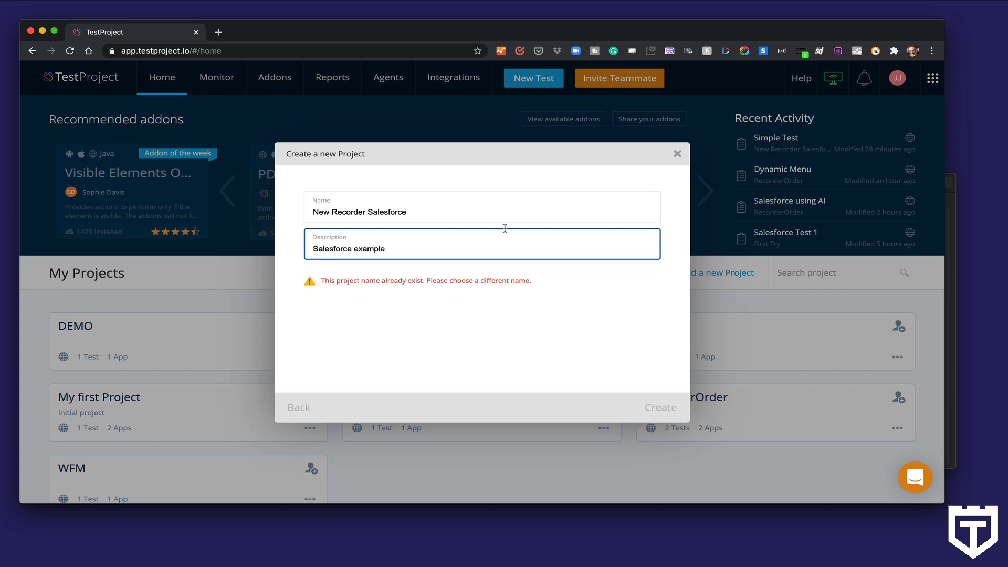
Append '2' to the duplicate project name and create the project
click(482, 207)
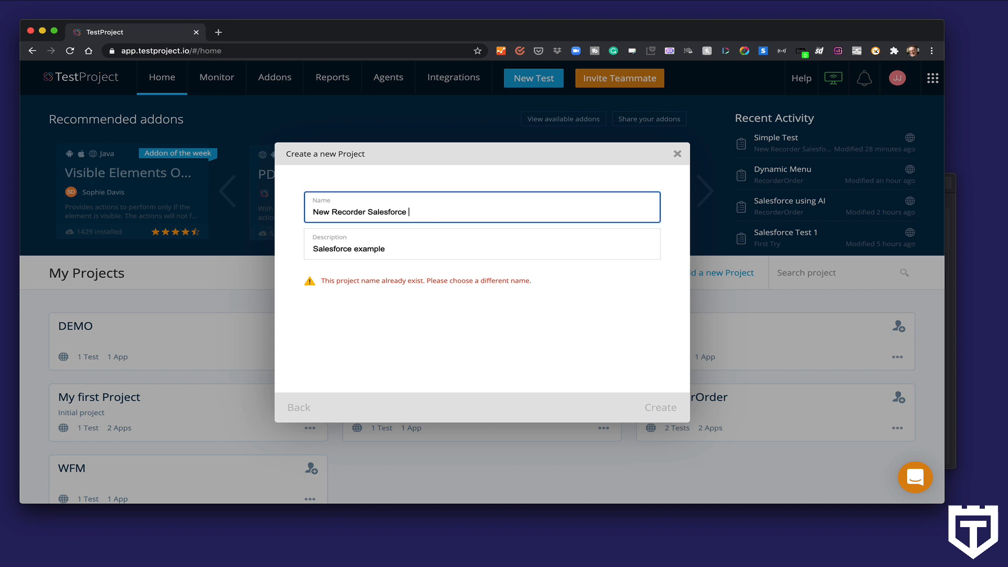
text(2)
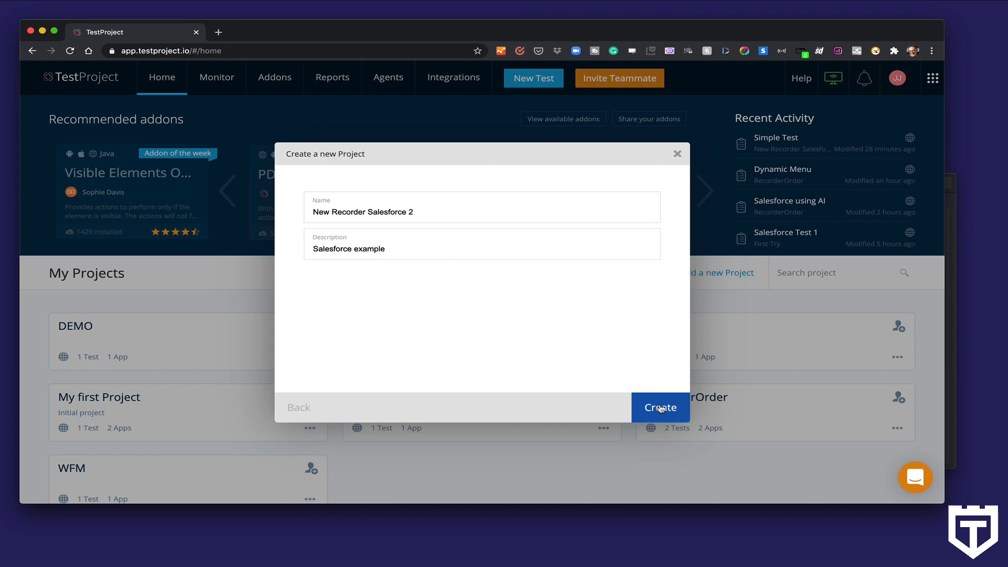
click(660, 407)
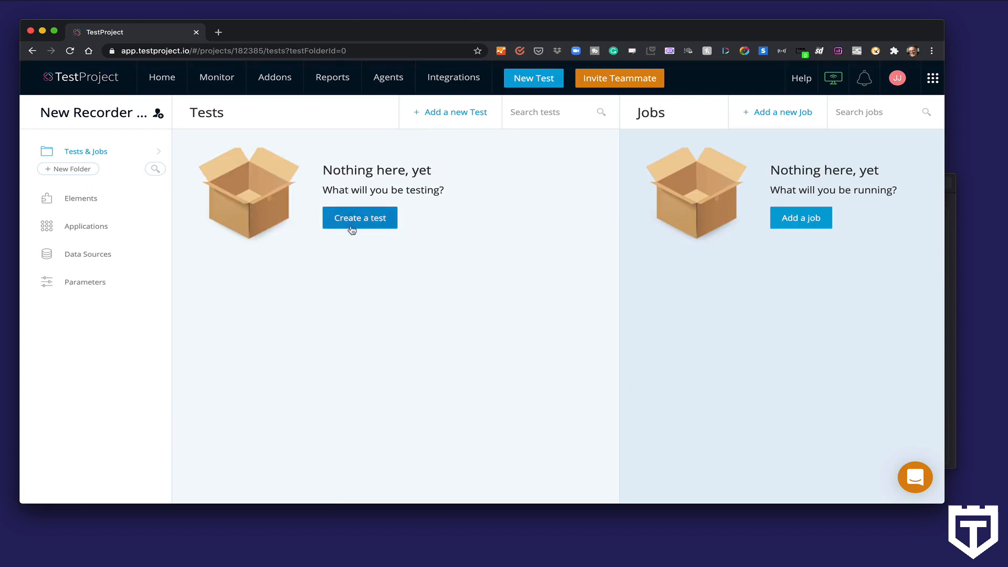
Begin creating the project's first test as a Web test
click(360, 217)
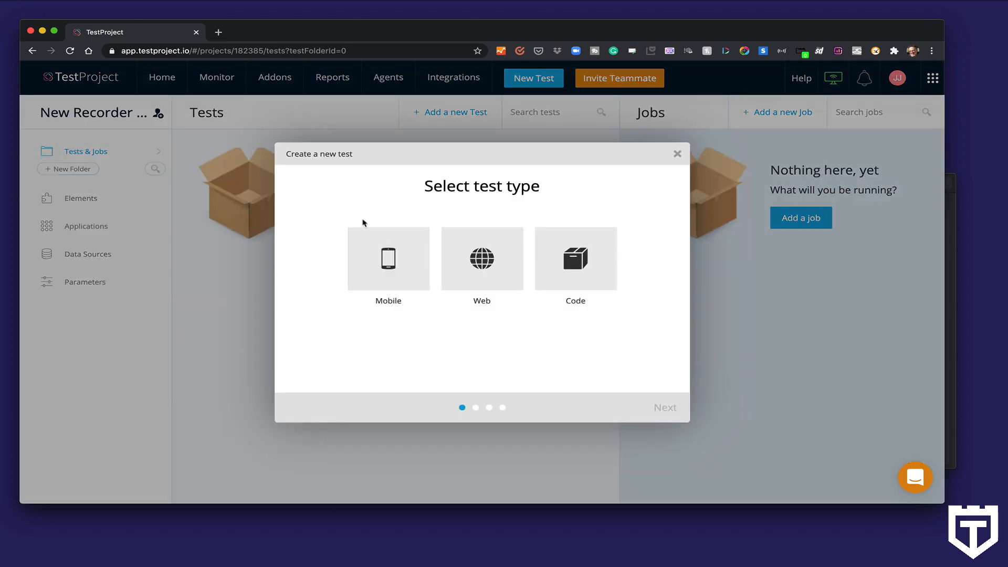
click(481, 258)
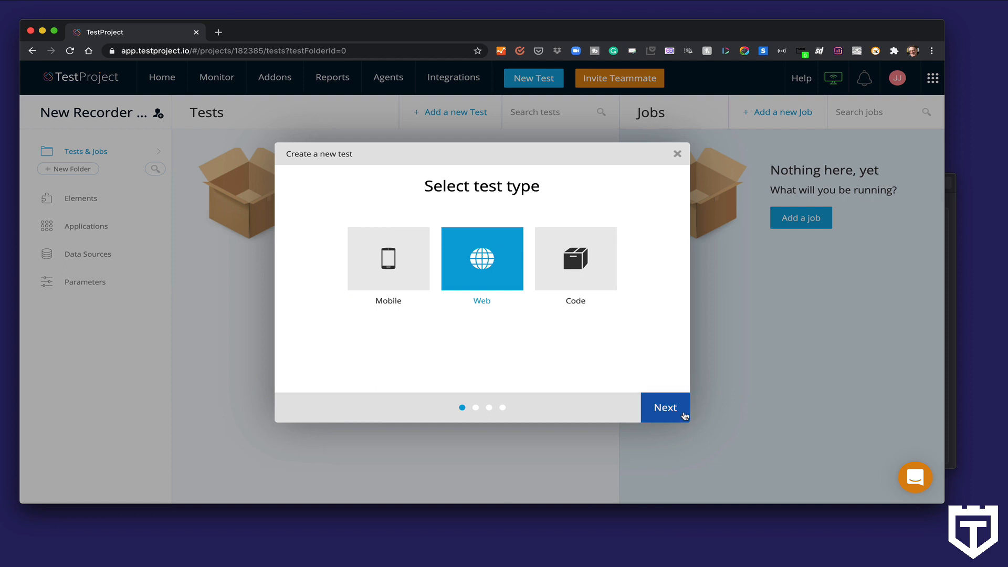
click(665, 407)
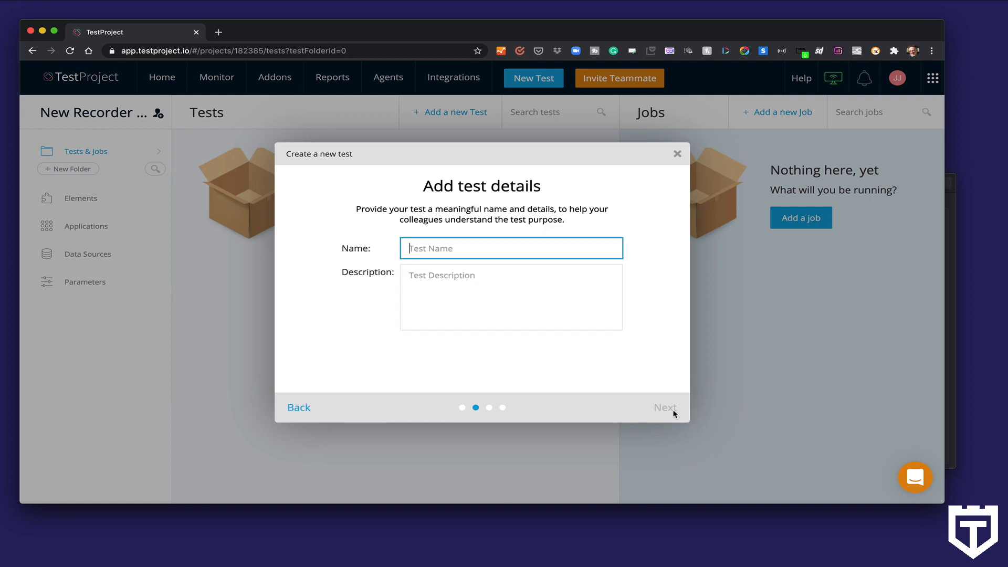
Name the test 'simple demo' with description 'AI/ML' and continue to application setup
text(simple)
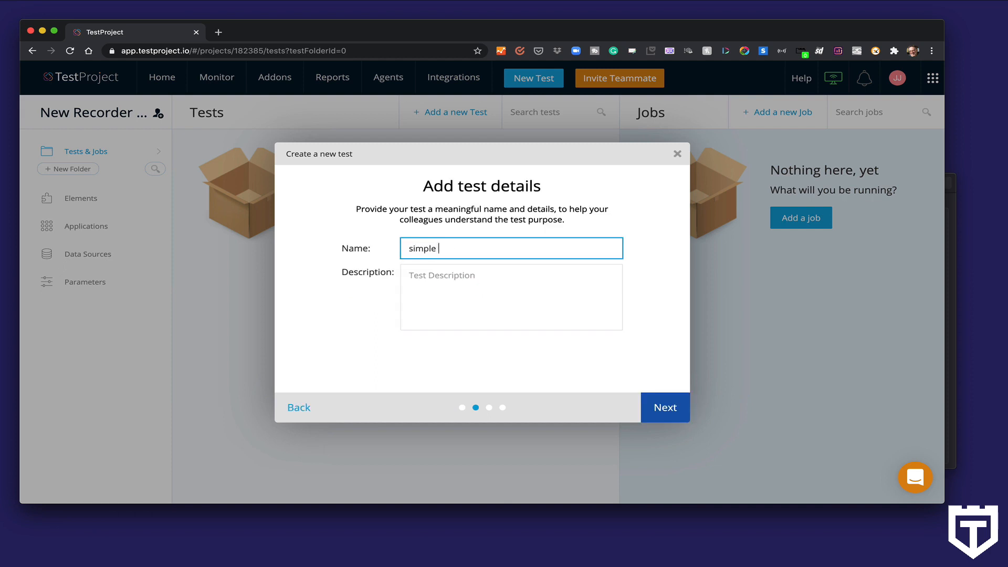
text(demo)
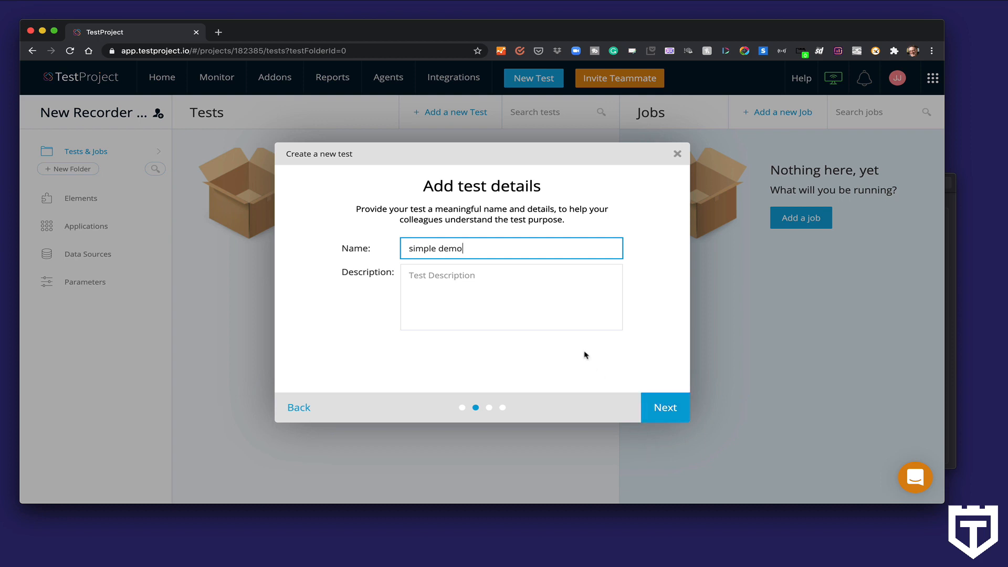
text(AI/)
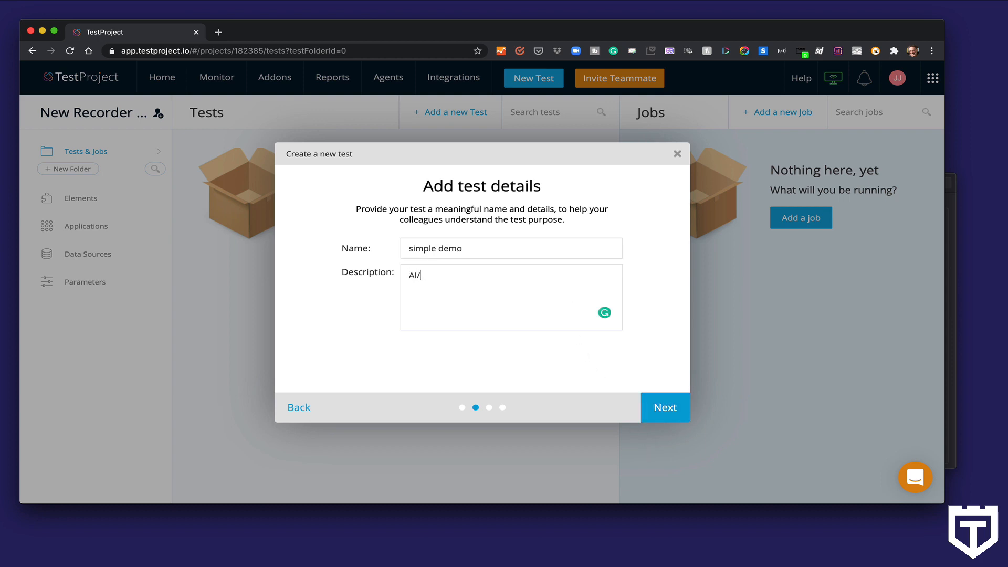
text(ML)
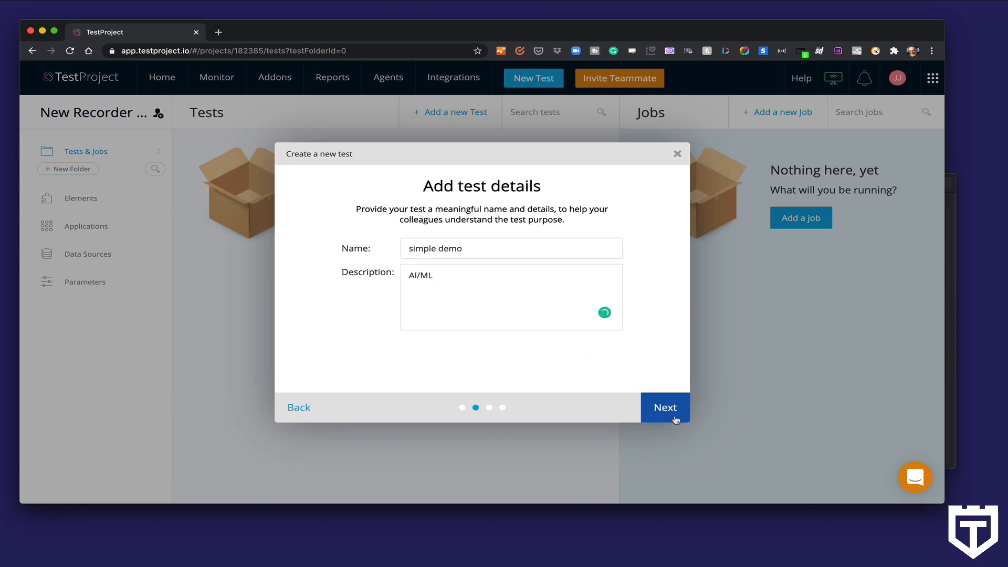
click(665, 406)
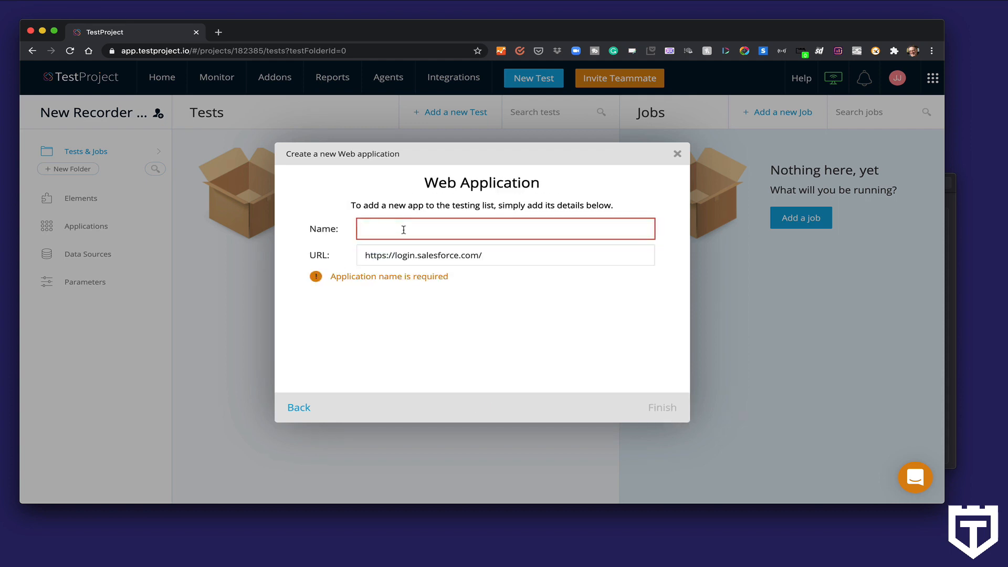
Add the 'Salesforce CRM' web application for the Salesforce login URL and proceed
text(Salesf)
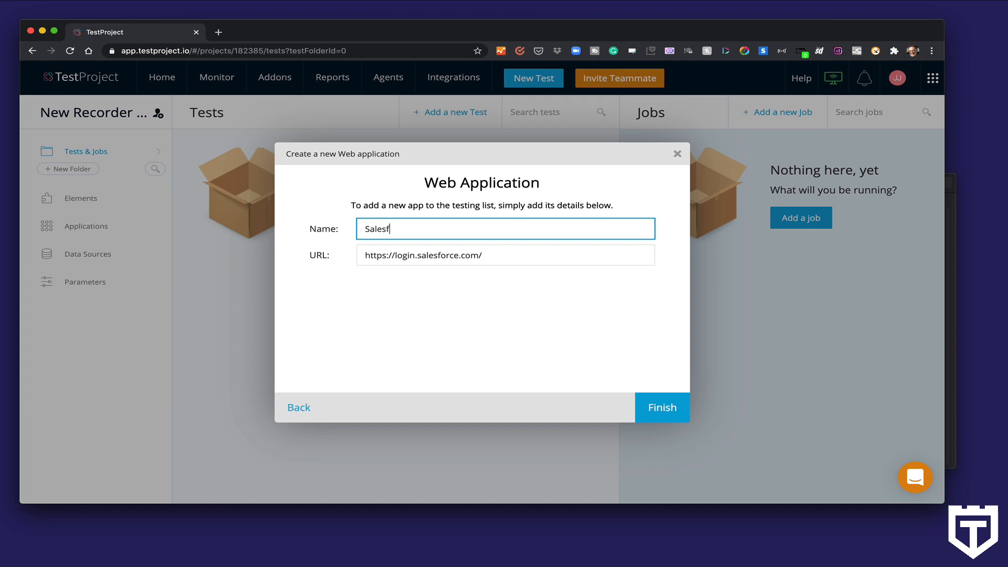
text(orce CRM)
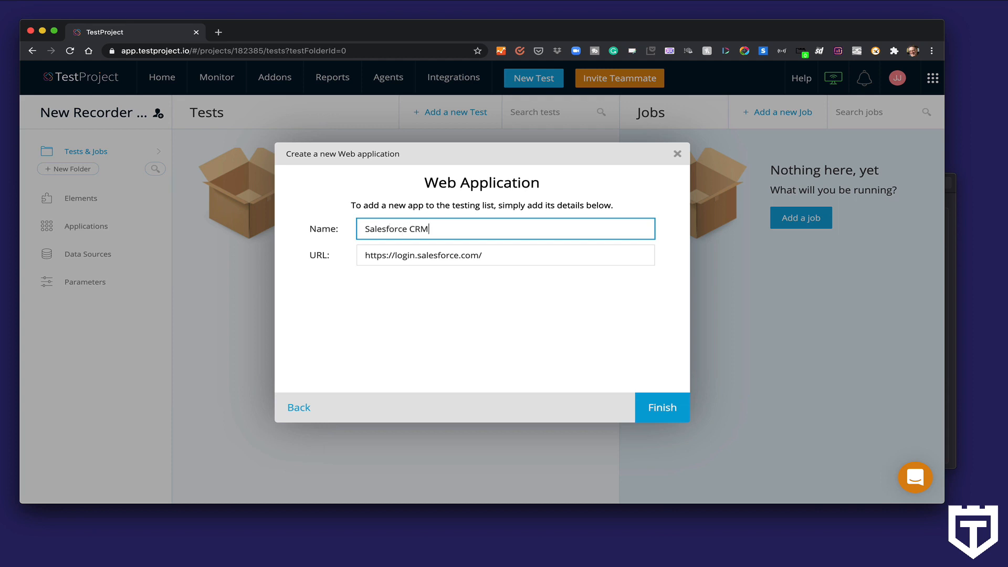
click(662, 407)
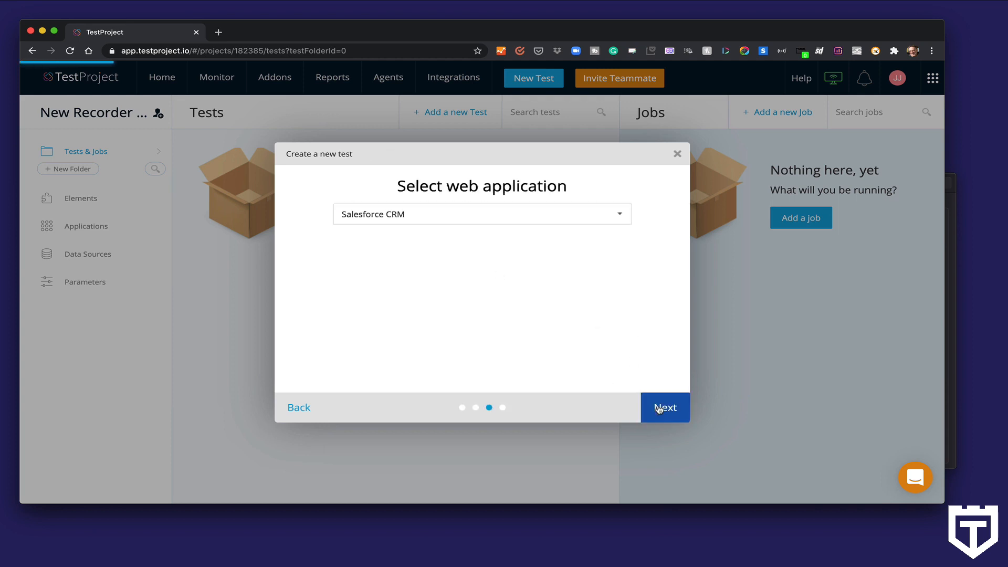
click(665, 407)
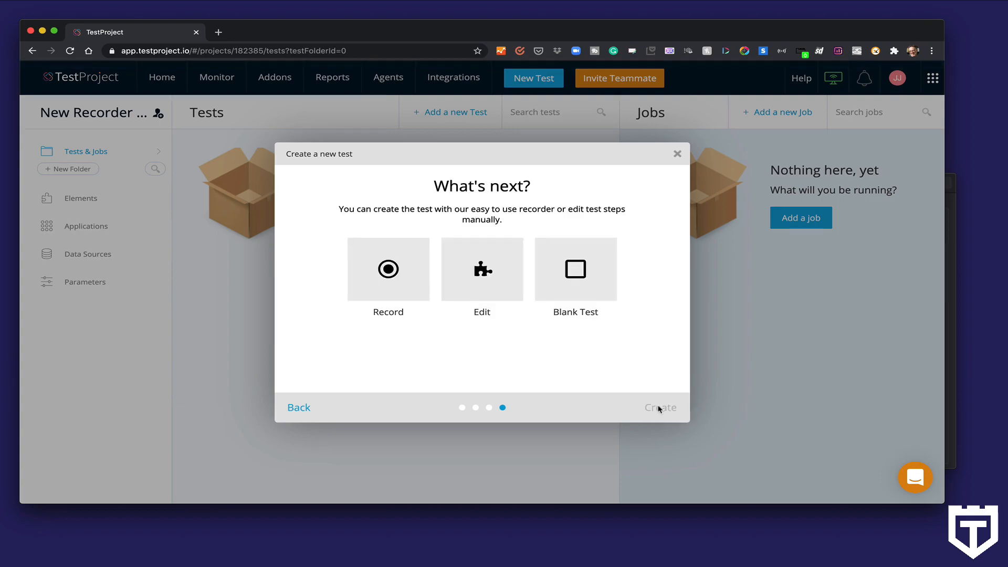
Choose Record as the creation method and launch recording in a new browser
click(388, 268)
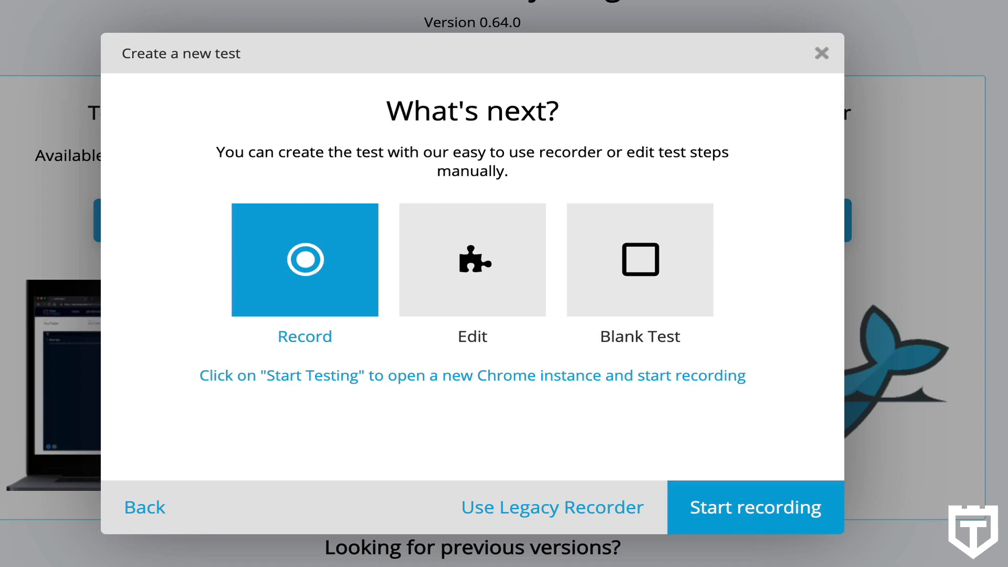
click(754, 507)
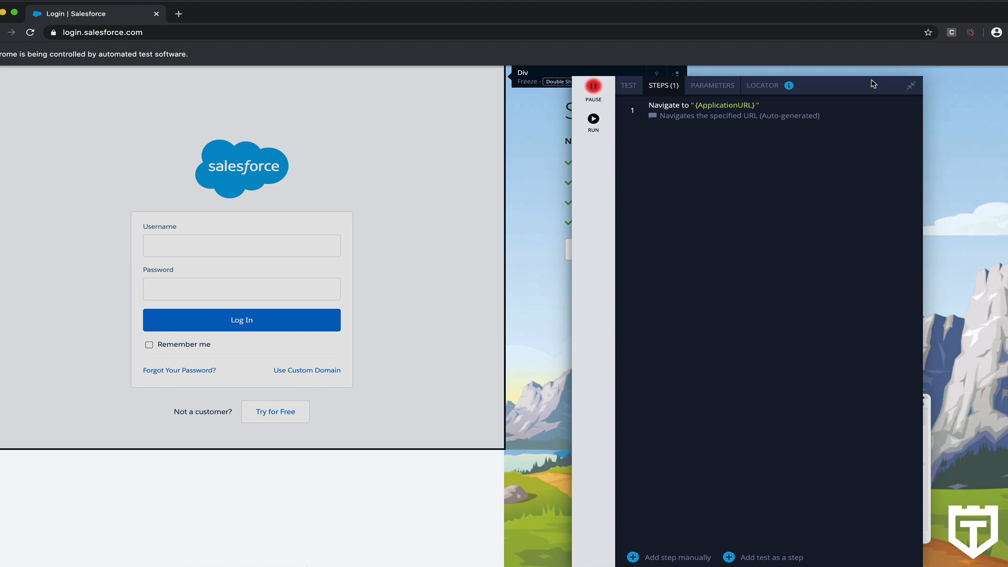
mouse_move(241, 245)
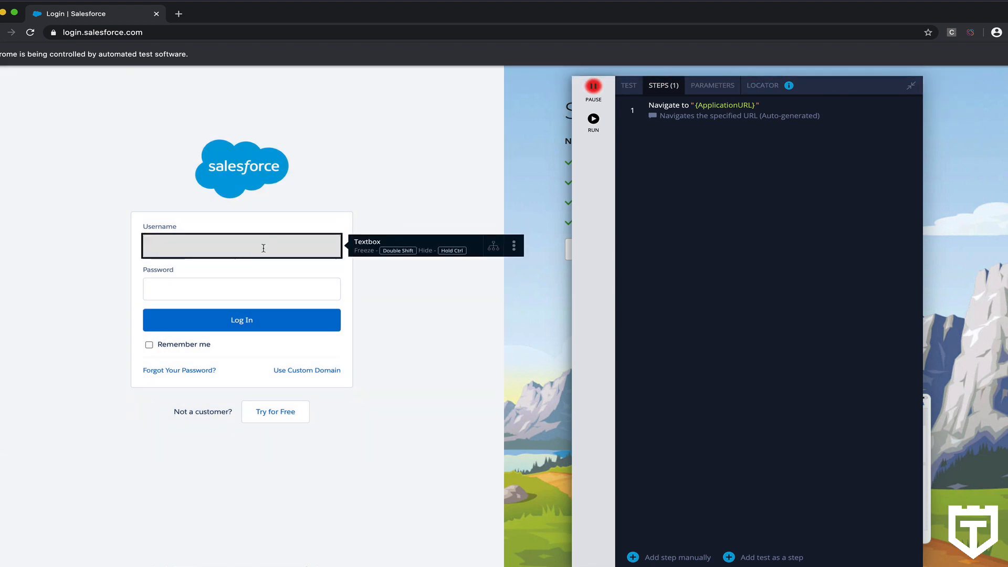
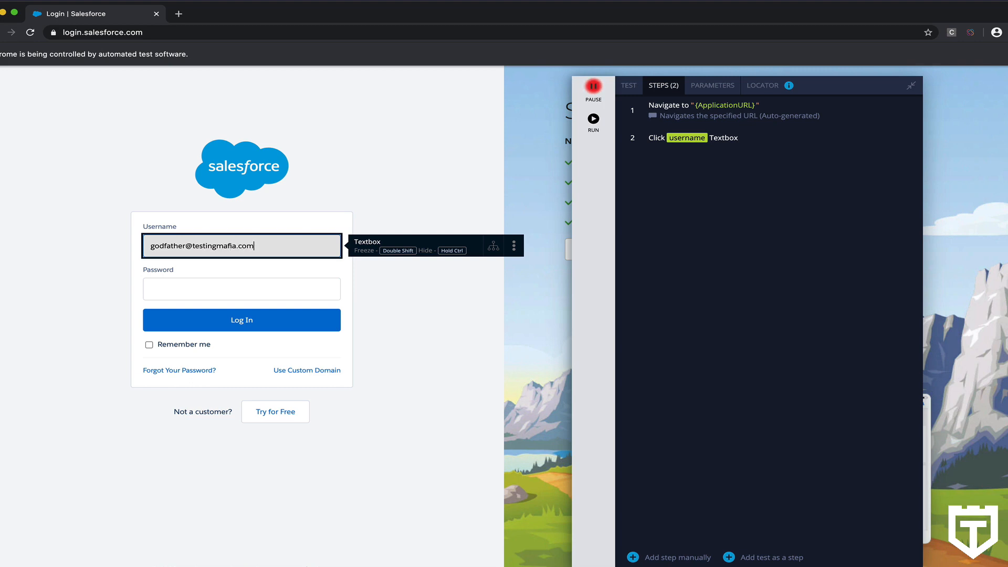
click(241, 288)
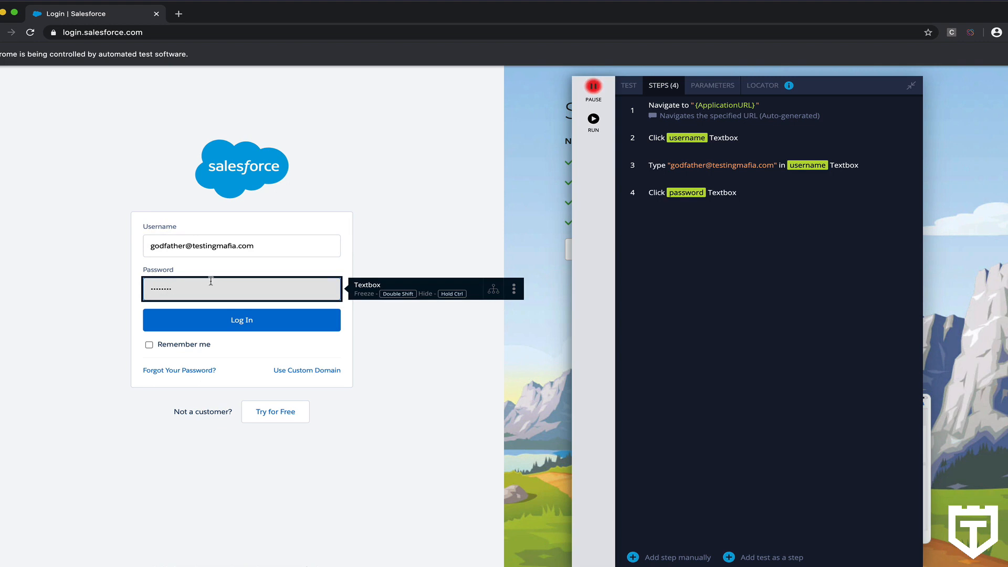
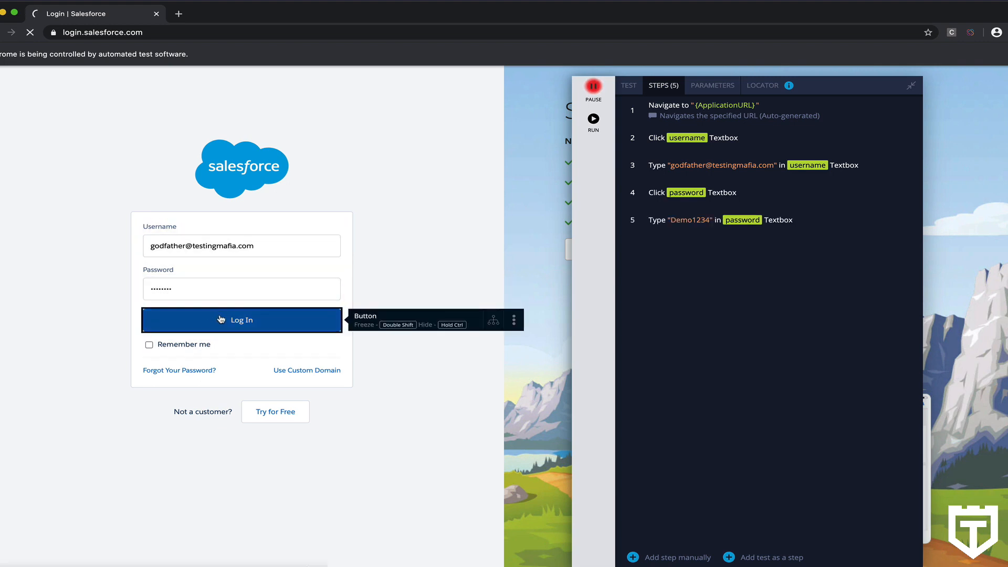
click(241, 320)
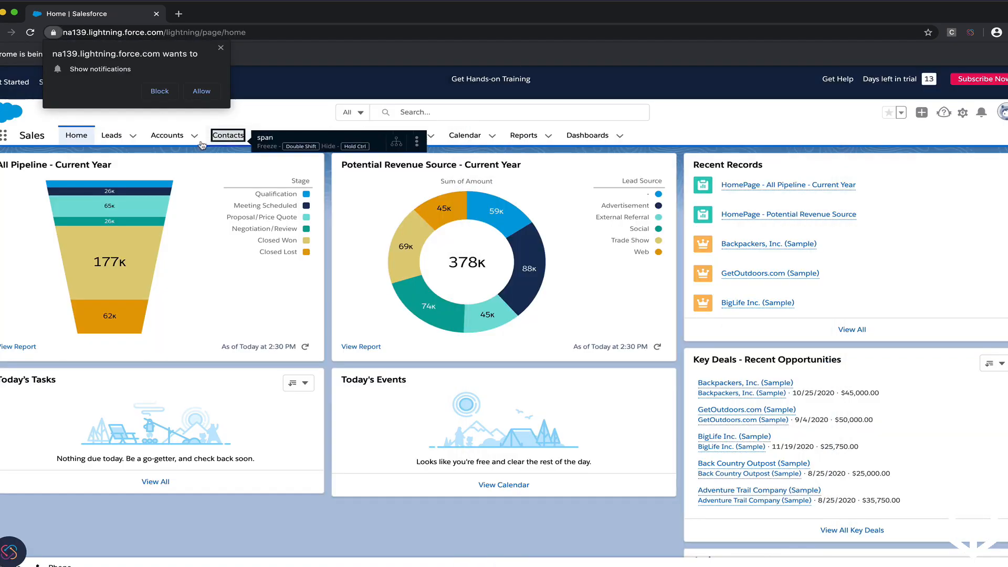
click(167, 135)
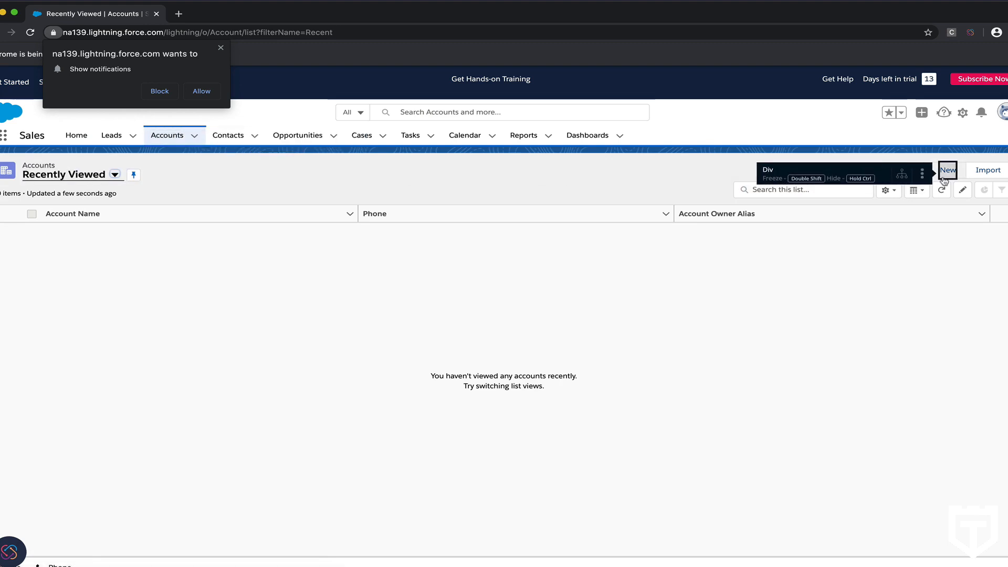
click(947, 170)
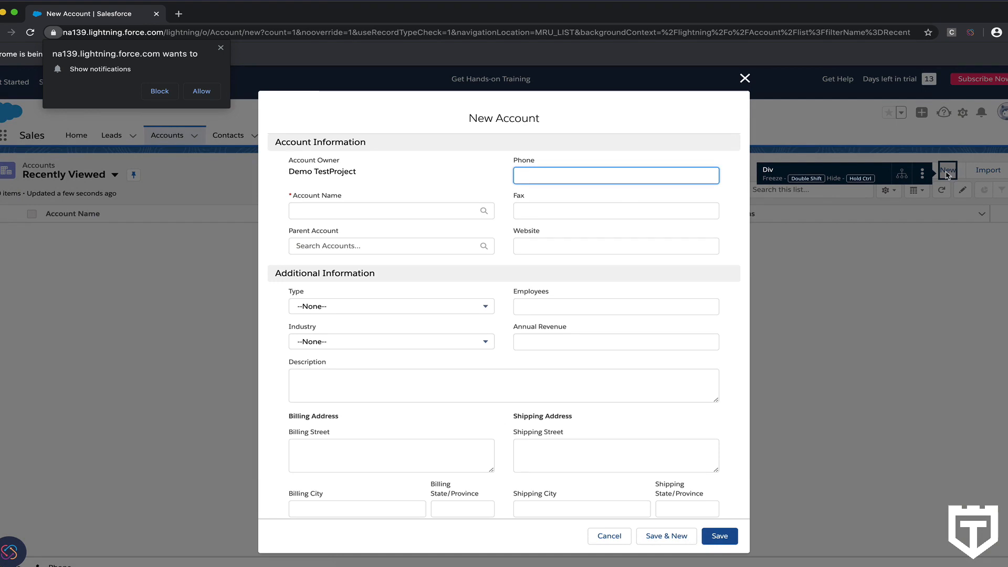
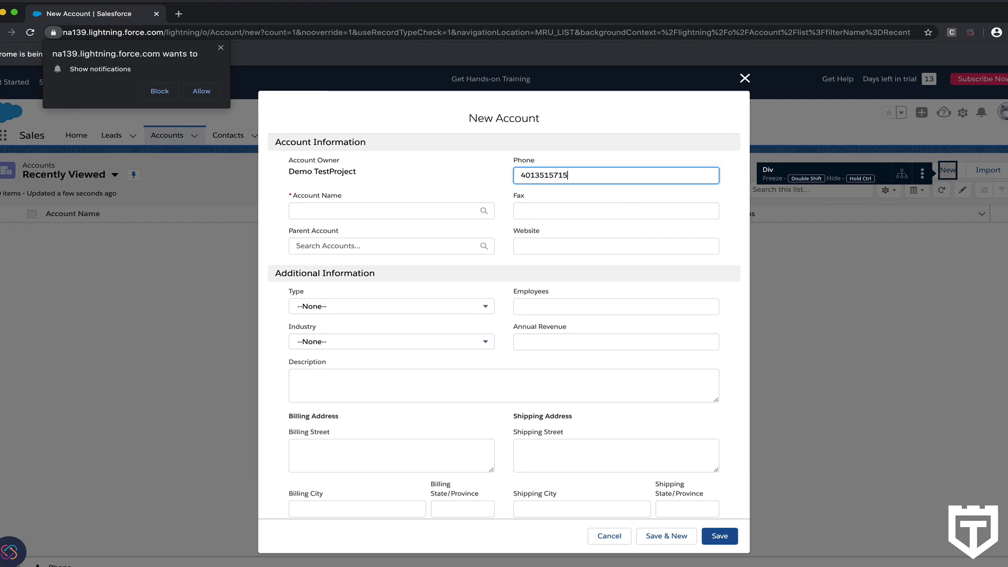
click(615, 246)
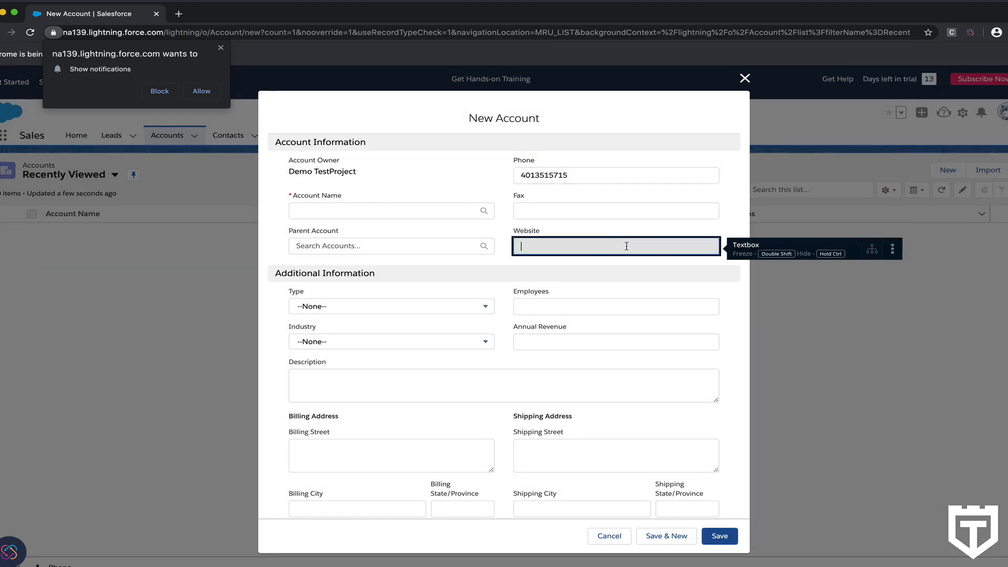
text(testguild.co)
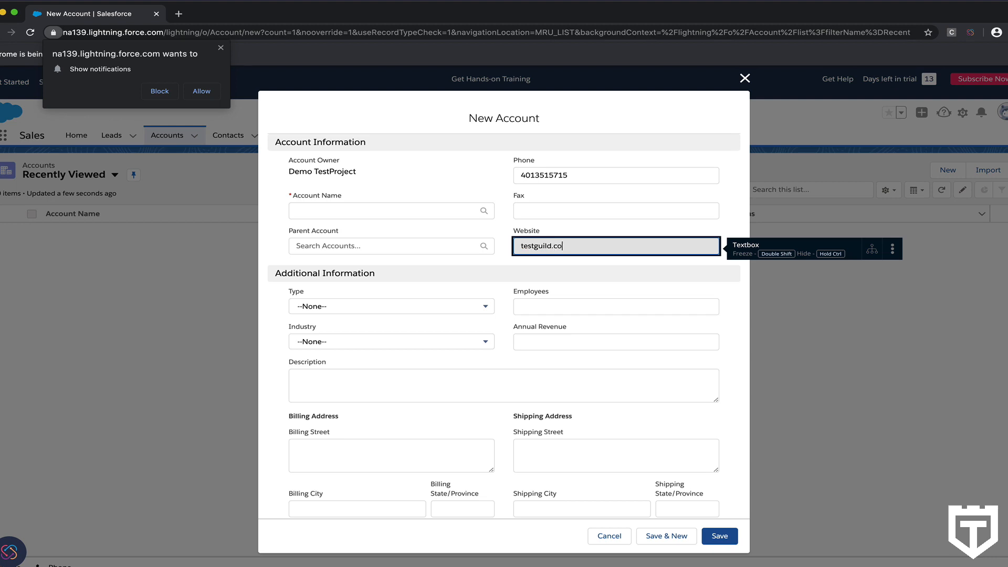
click(616, 306)
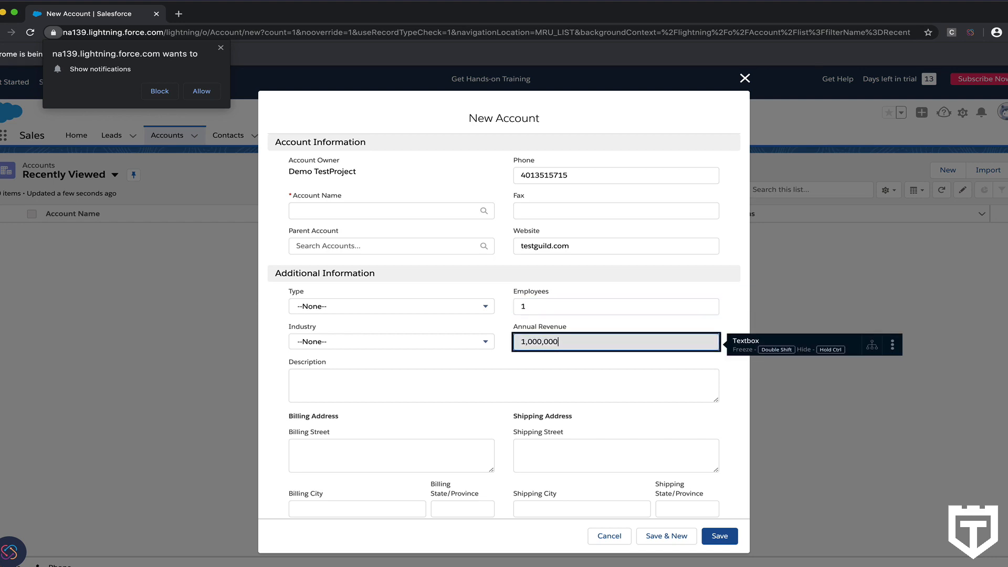
mouse_move(547, 441)
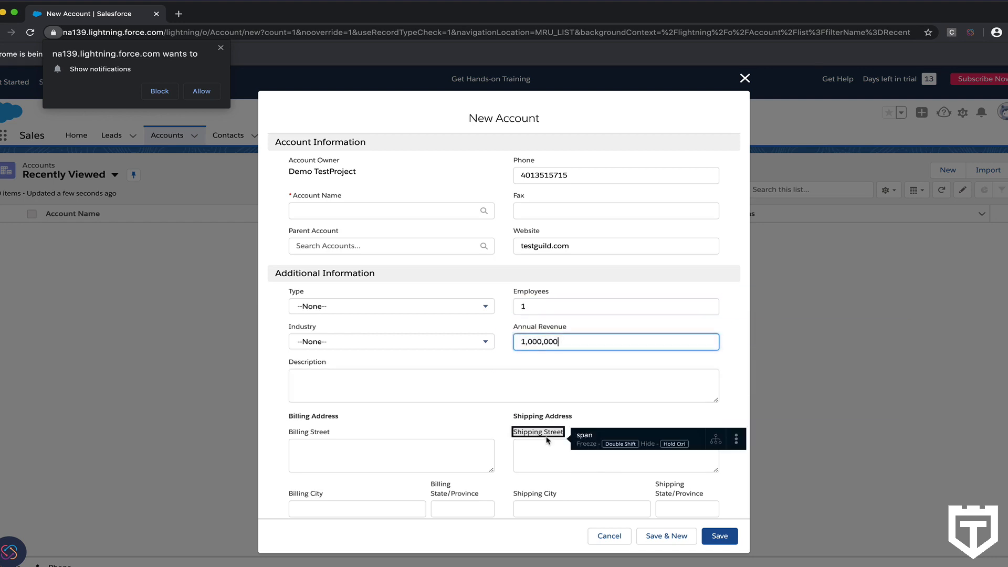
click(607, 535)
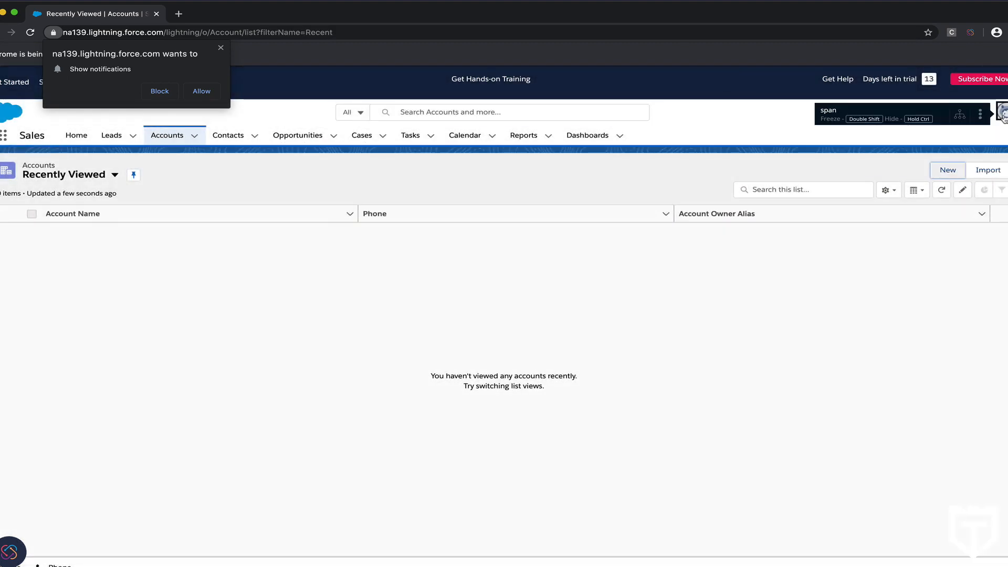
Log out of Salesforce through the profile avatar menu
click(1001, 114)
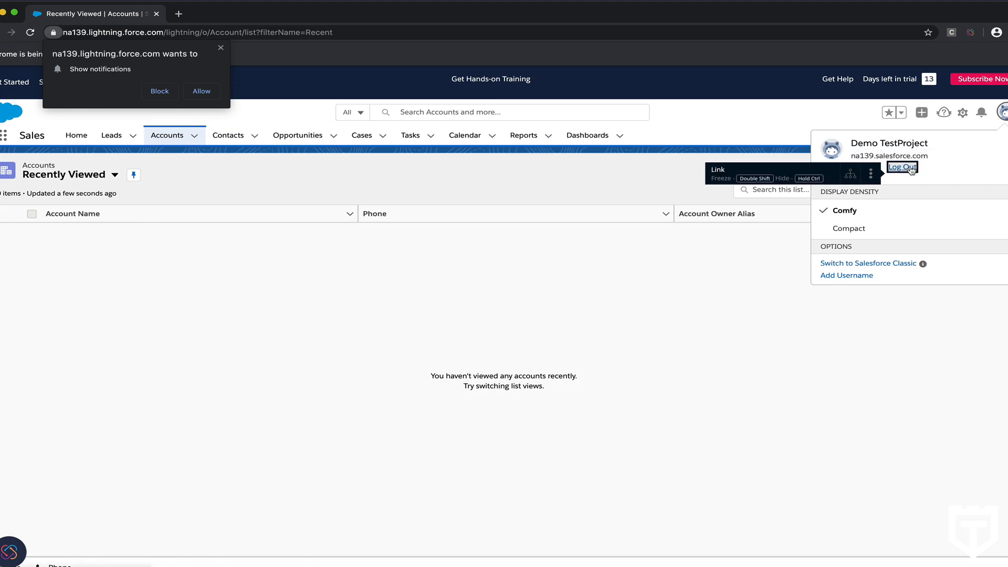
click(901, 167)
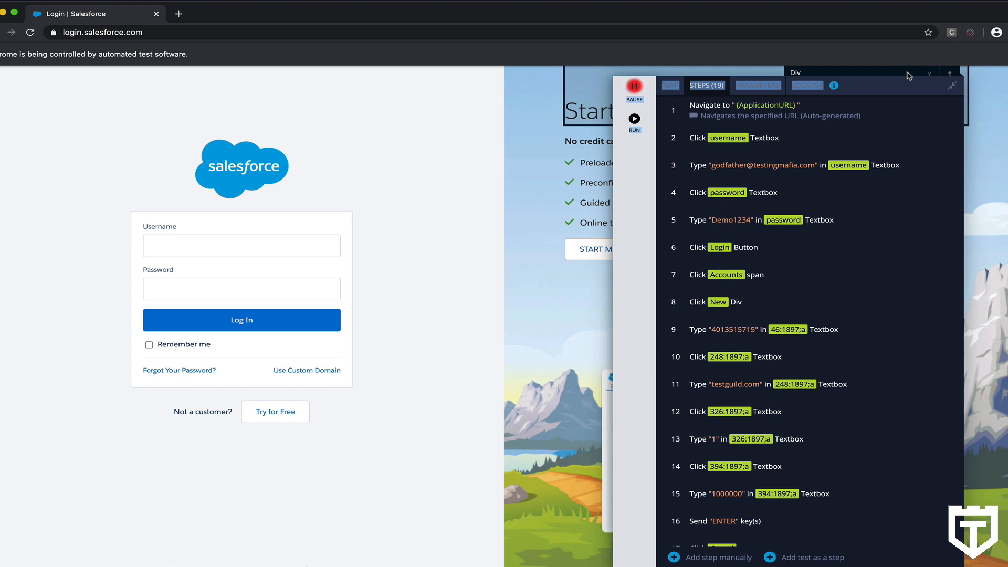
Run the recorded test from the recorder panel and let playback log in
click(633, 120)
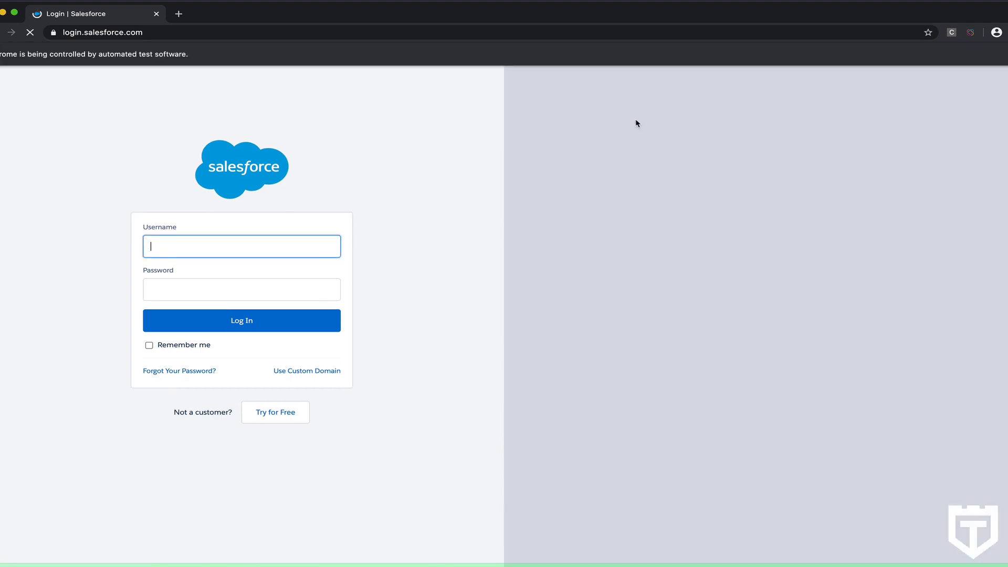
click(241, 320)
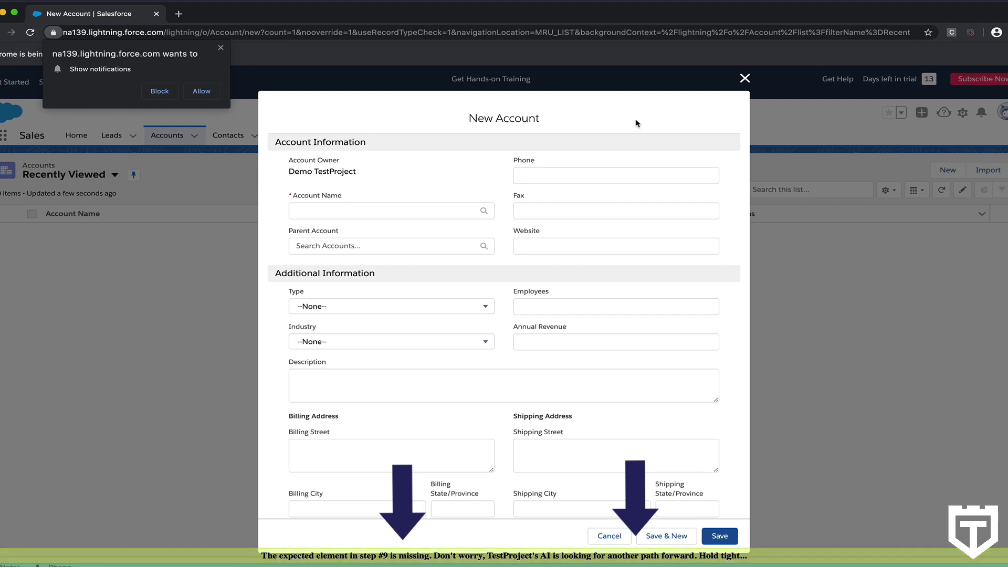
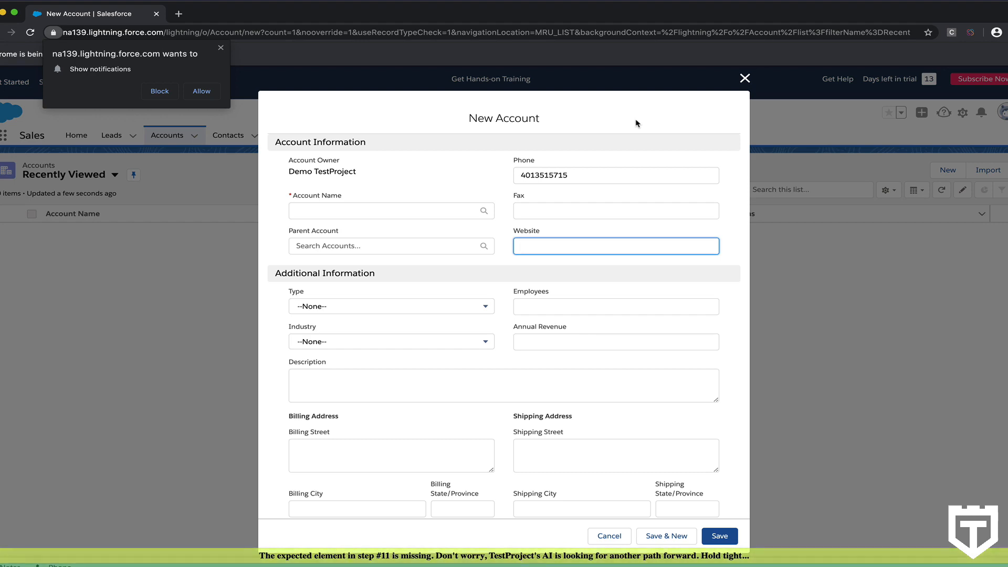
text(testguild.com)
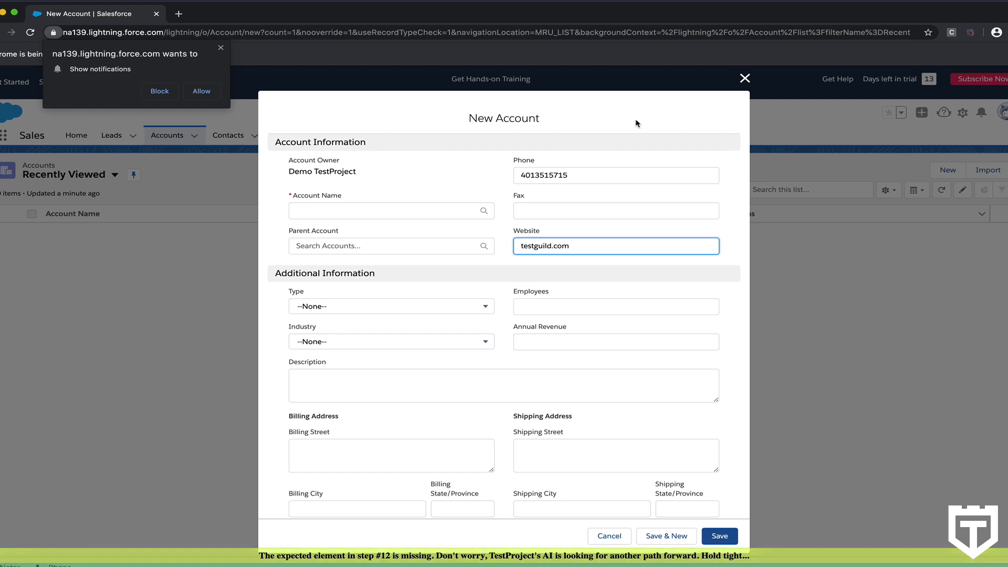
click(615, 306)
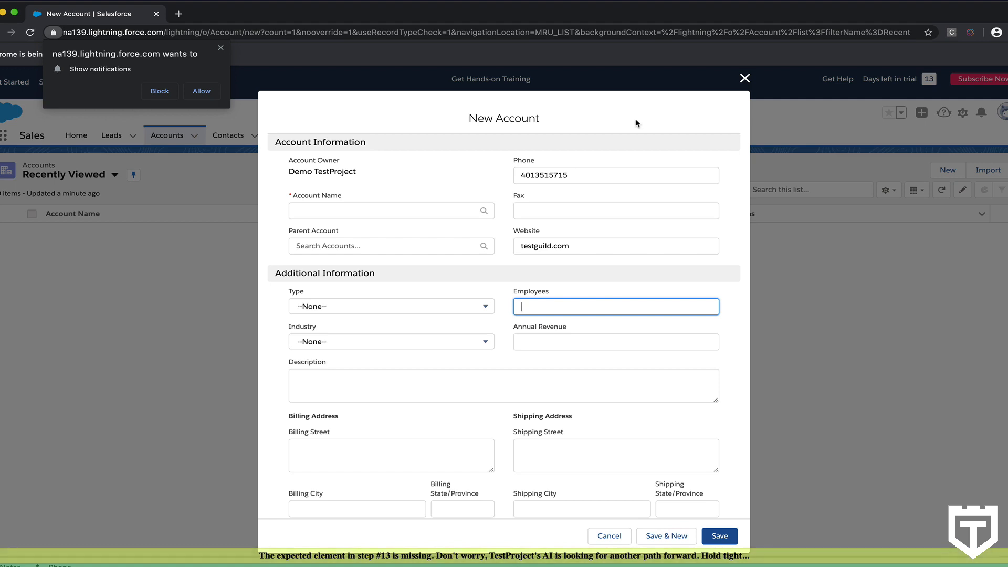
text(1)
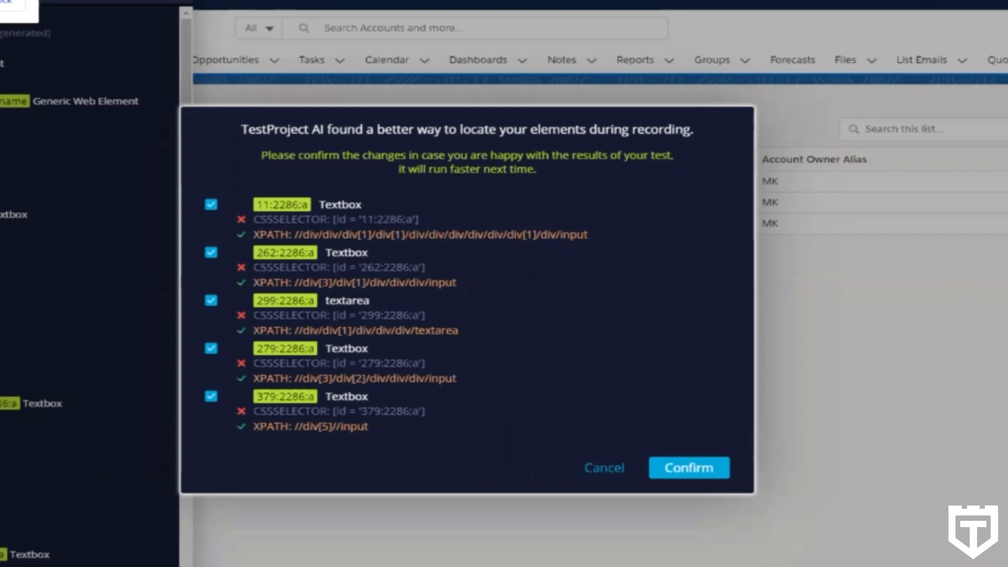
Accept the AI's improved element locators after the Salesforce test run finishes
click(687, 468)
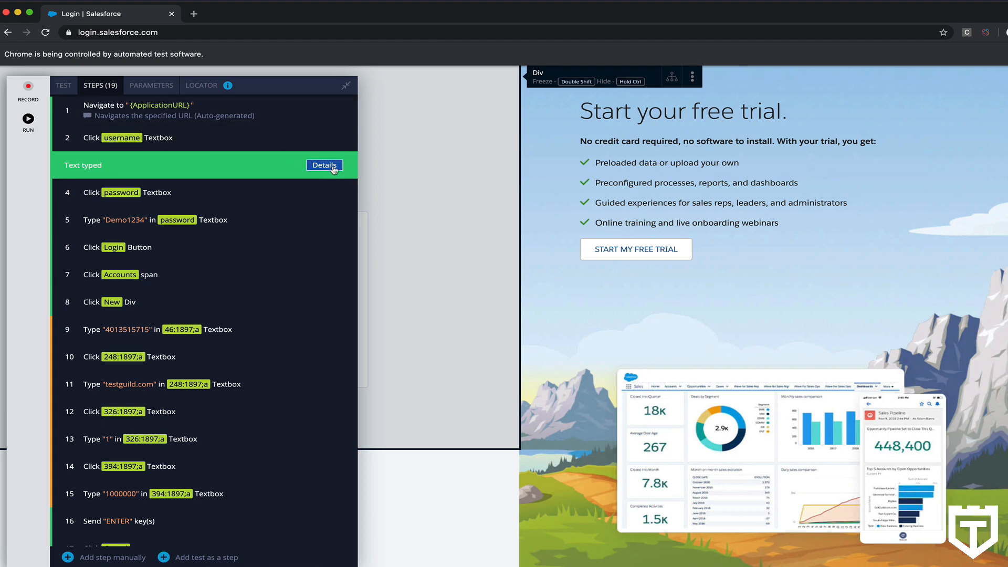
Review step 3's execution details, then step 13's details showing its XPath self-healing
click(324, 164)
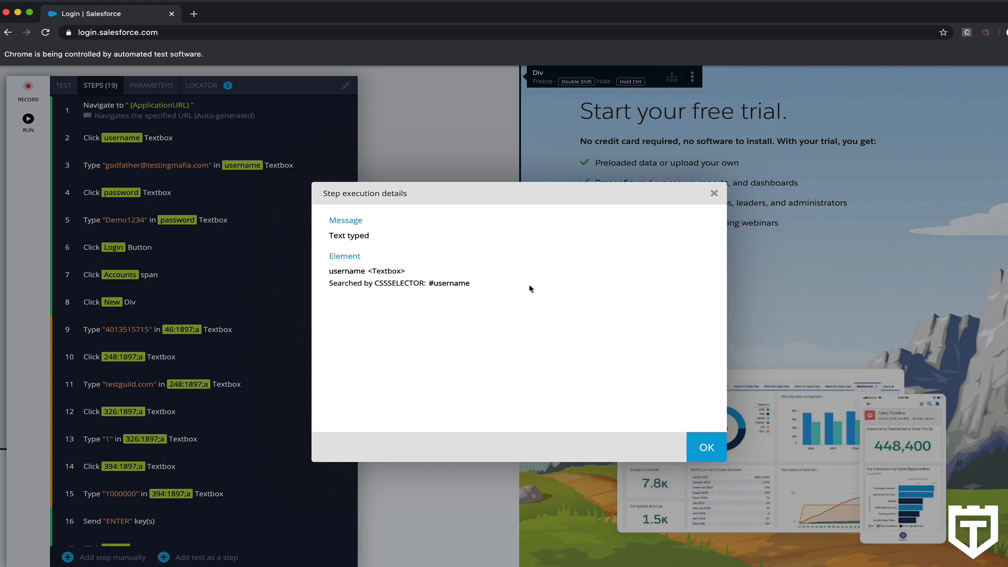
click(706, 446)
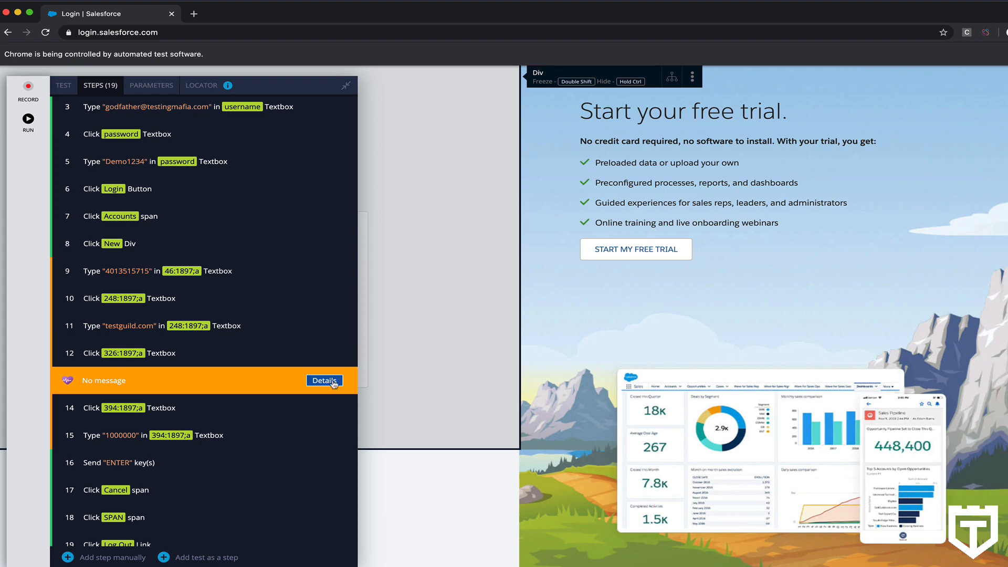
click(323, 381)
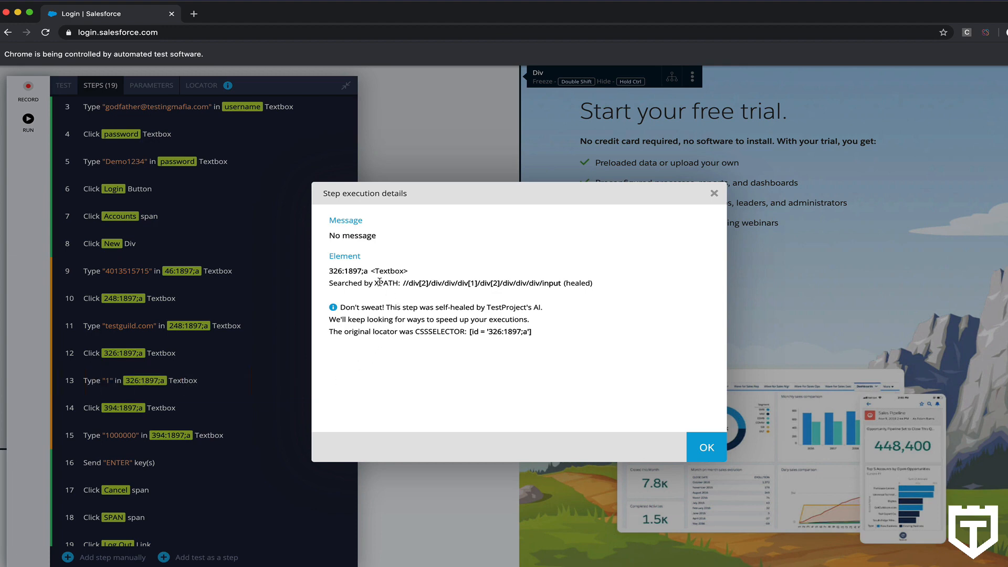
mouse_move(547, 330)
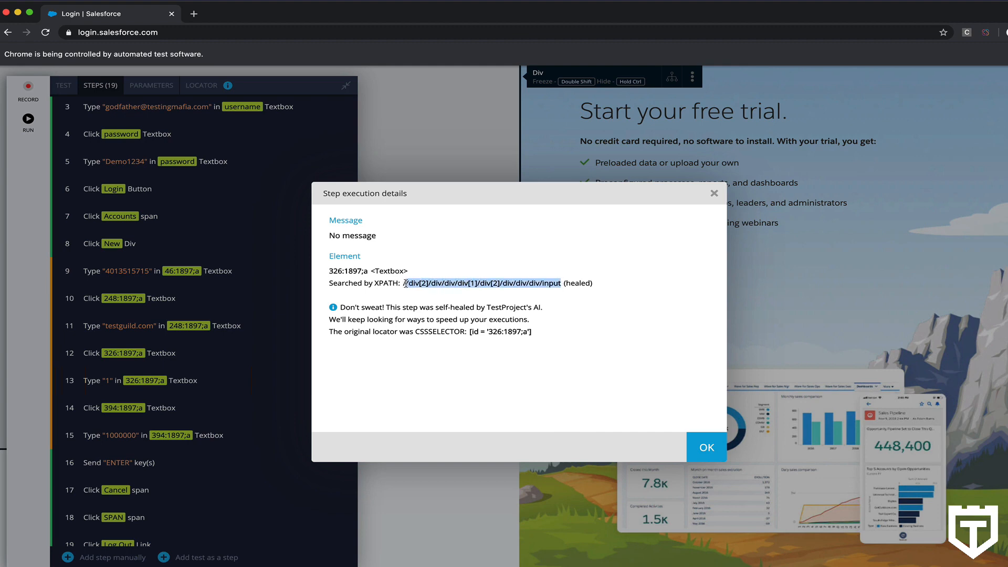
mouse_move(506, 334)
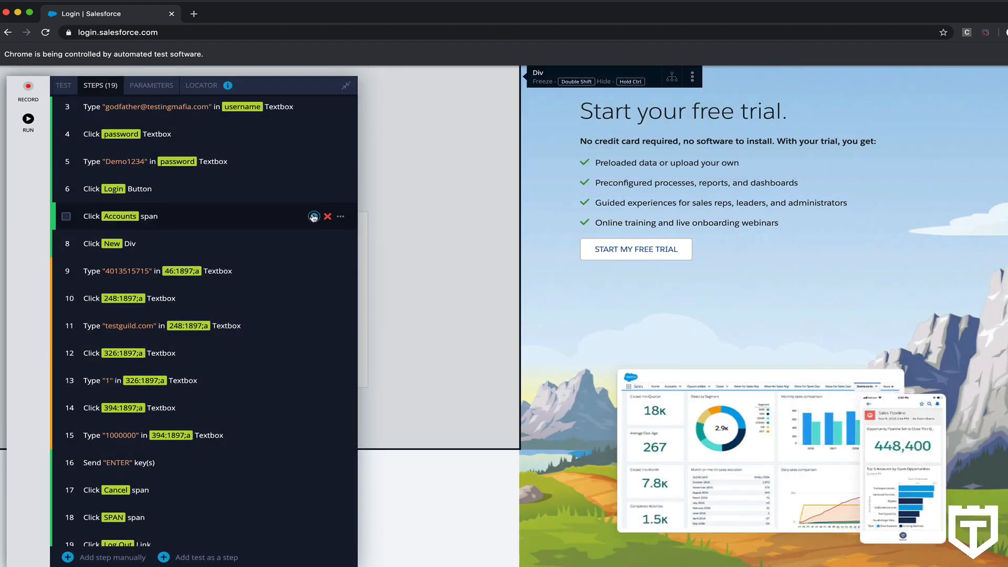
Edit step 7's Accounts element, adding a locator and removing the empty CSS Selector row
click(314, 215)
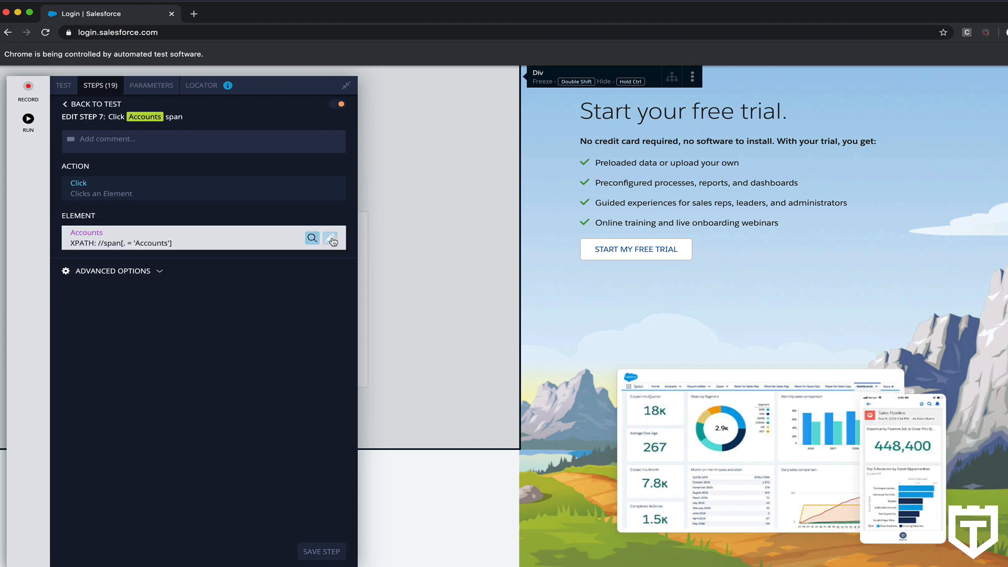
mouse_move(332, 238)
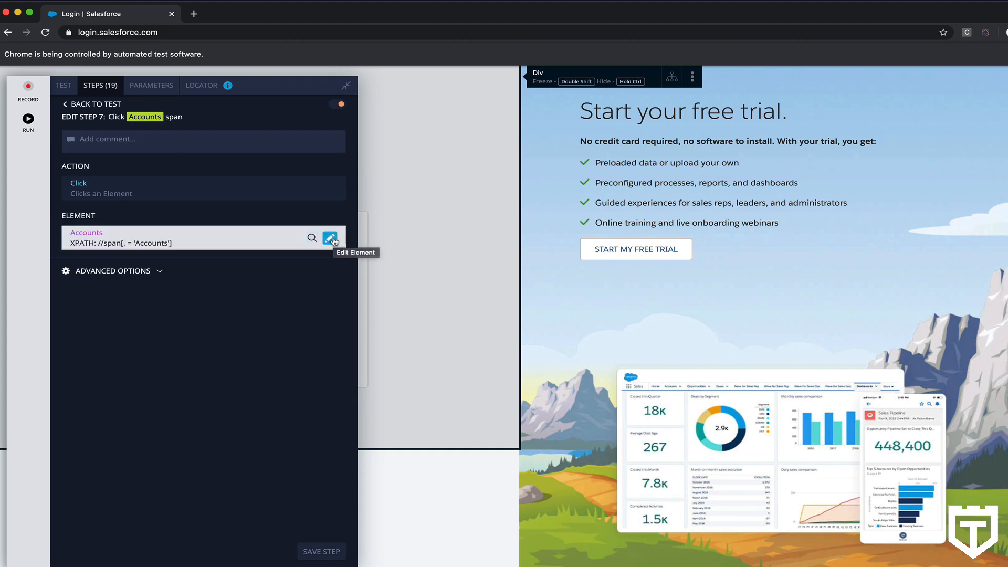
click(330, 237)
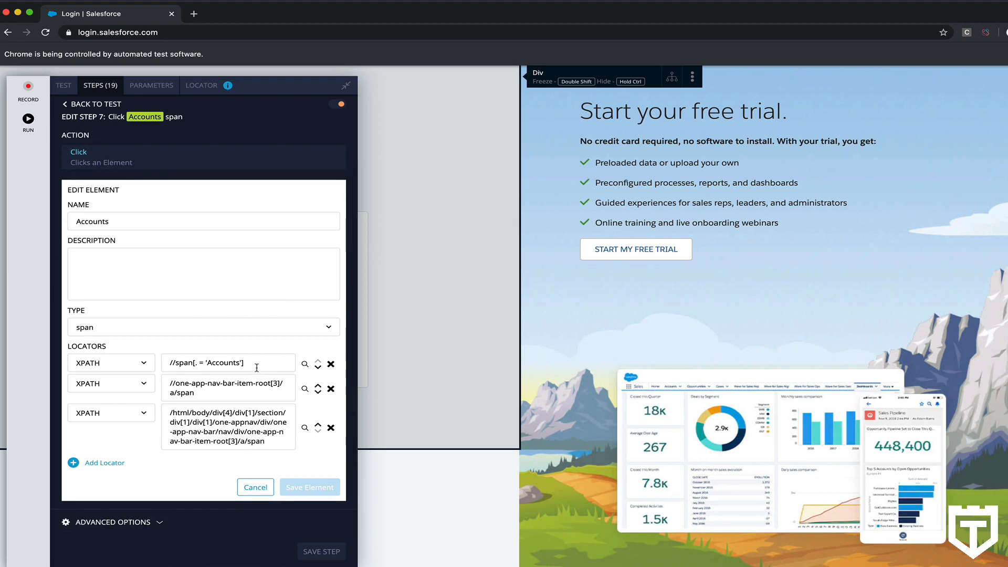
mouse_move(86, 466)
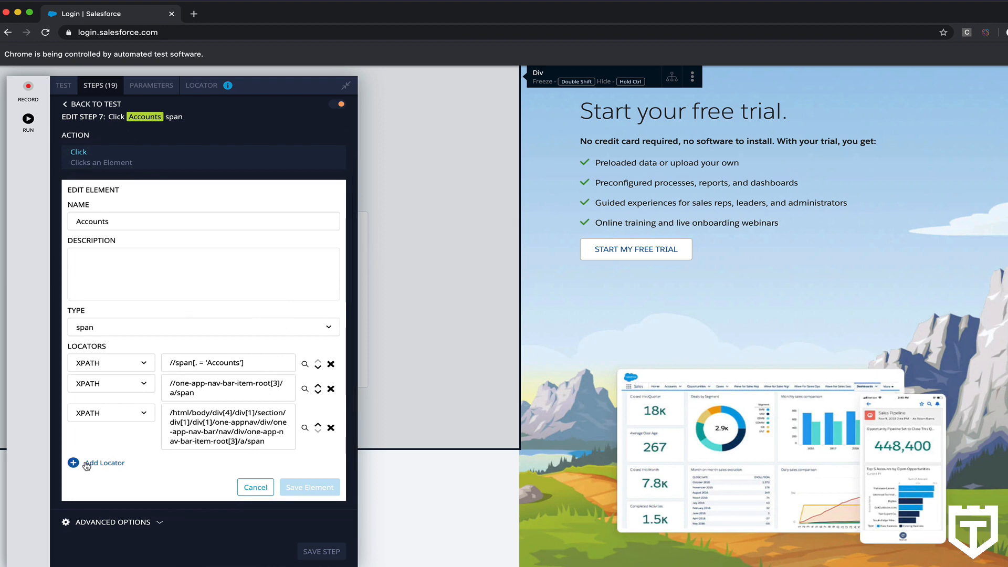
click(95, 463)
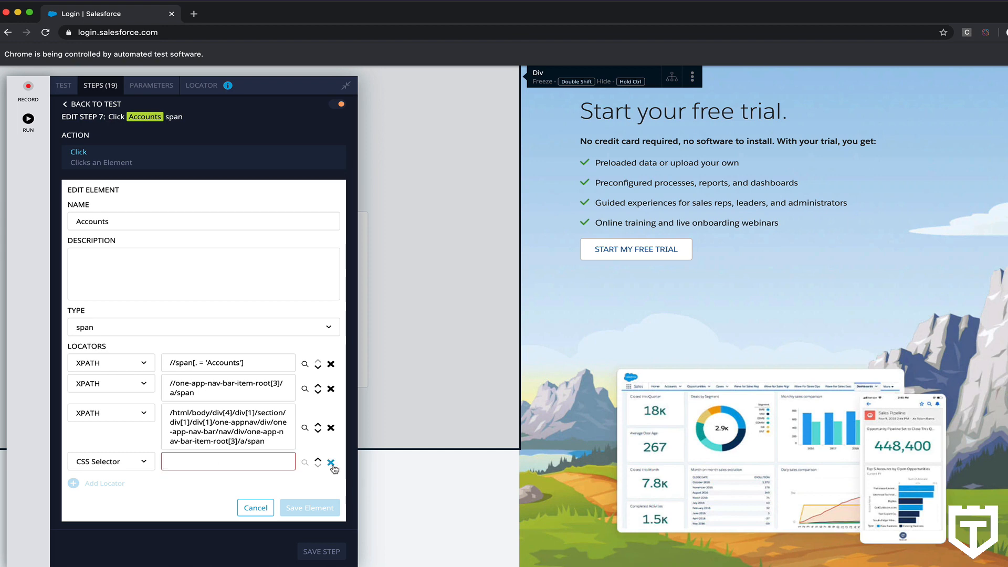
click(332, 462)
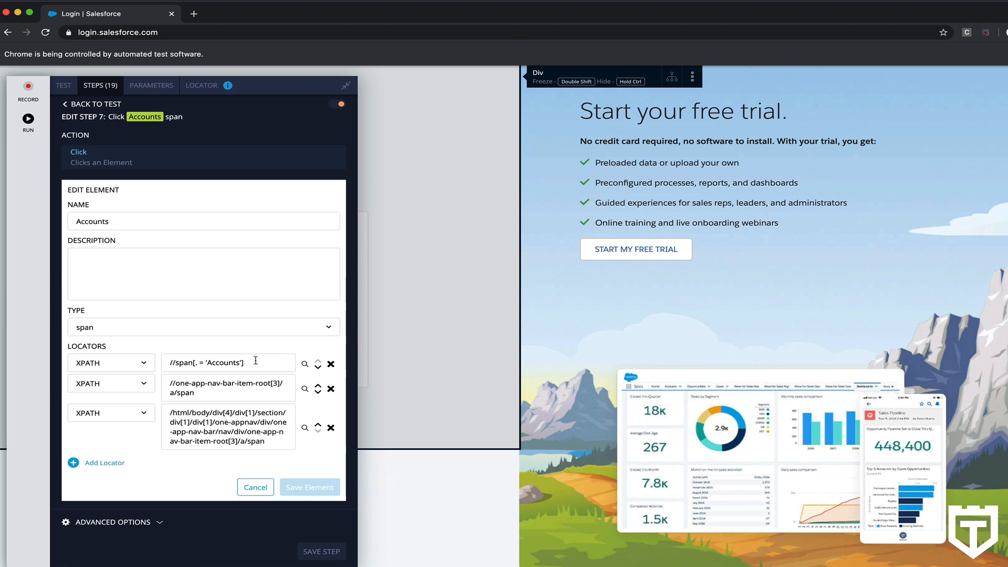
mouse_move(264, 385)
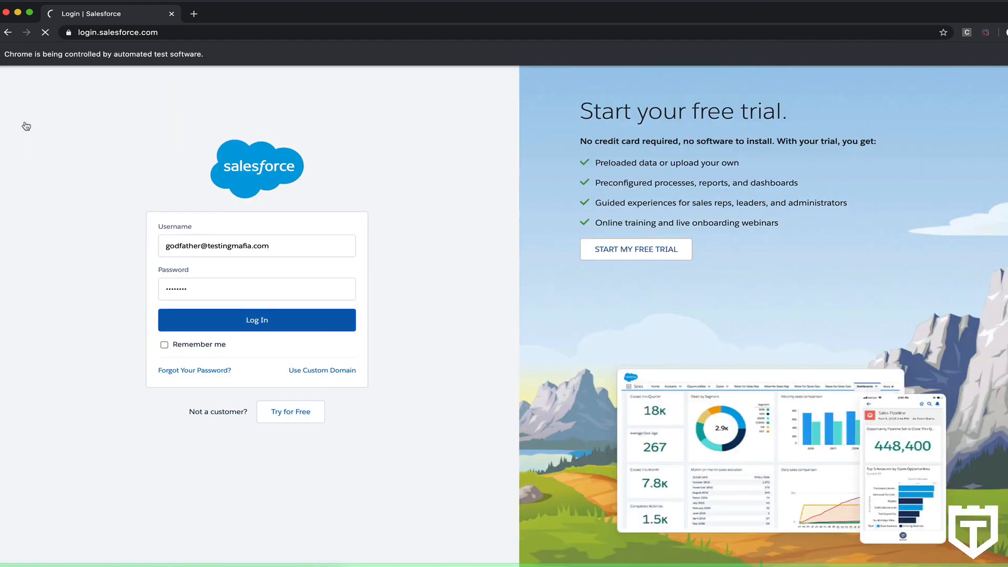
Play back the recorded Salesforce test steps from the Recorder panel
click(256, 320)
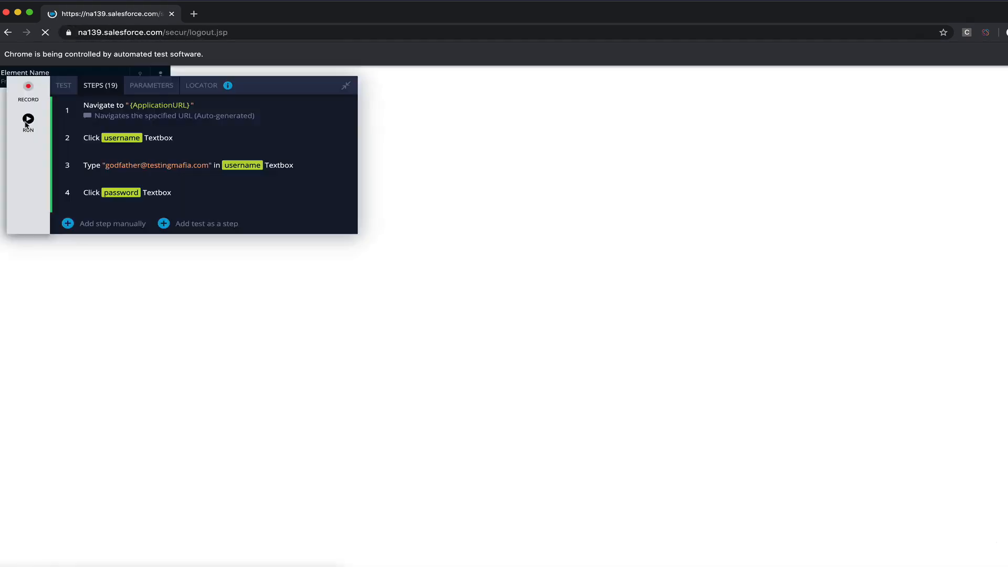
click(28, 121)
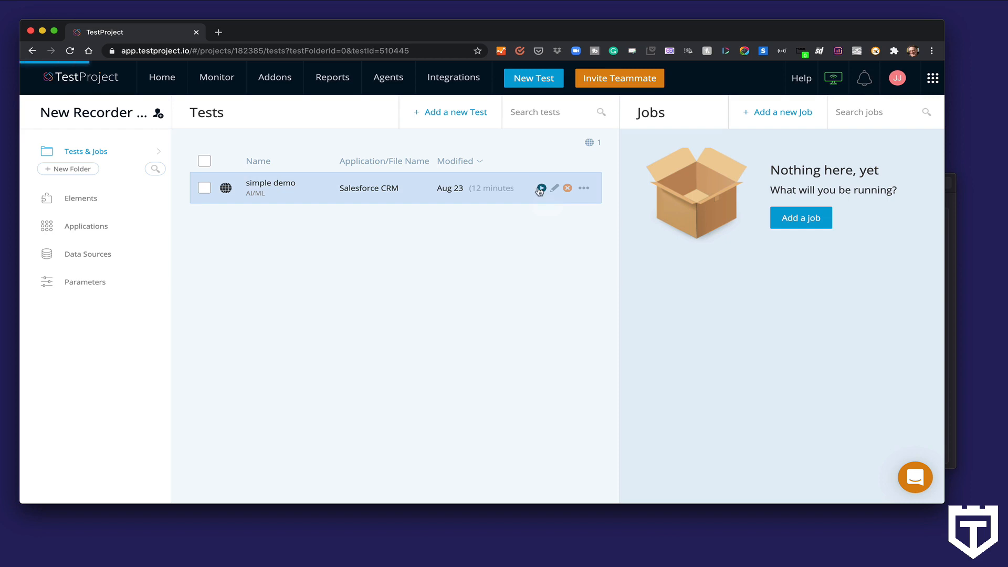
Start a simple demo run on LaptopMac's Chrome 84 and proceed to its parameters
click(541, 188)
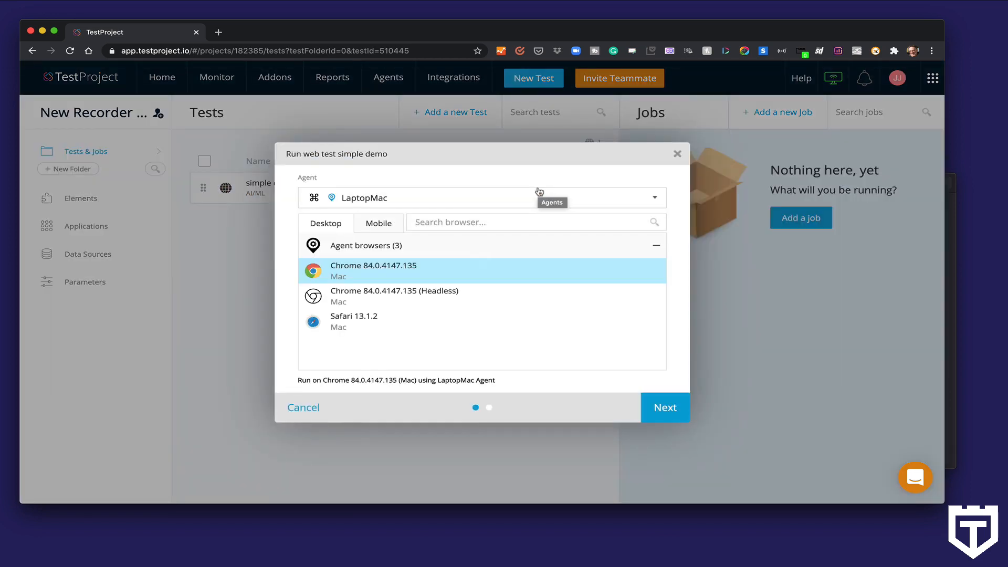
click(665, 406)
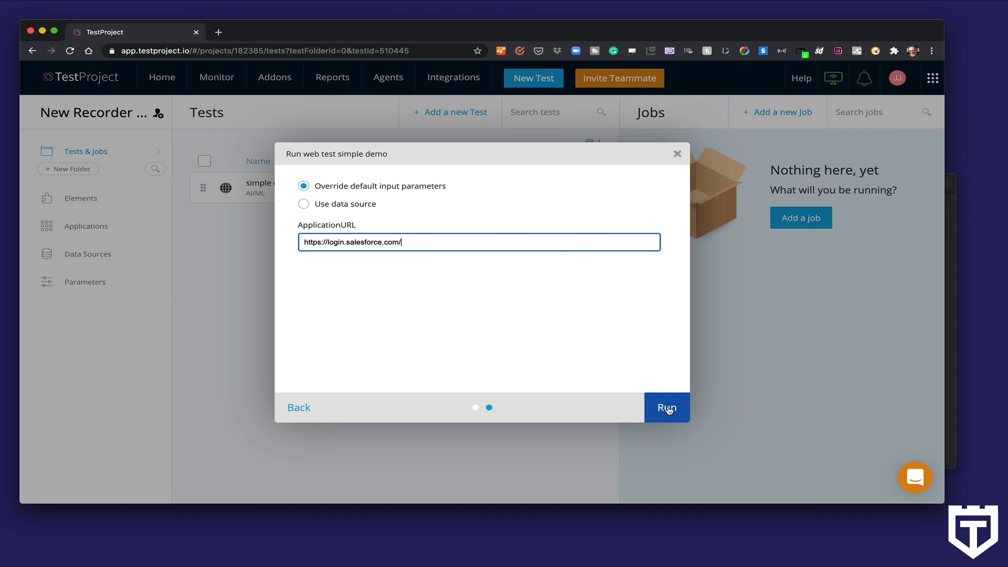
Run simple demo, open its all-passed report, and view healed step 10's element details
click(667, 408)
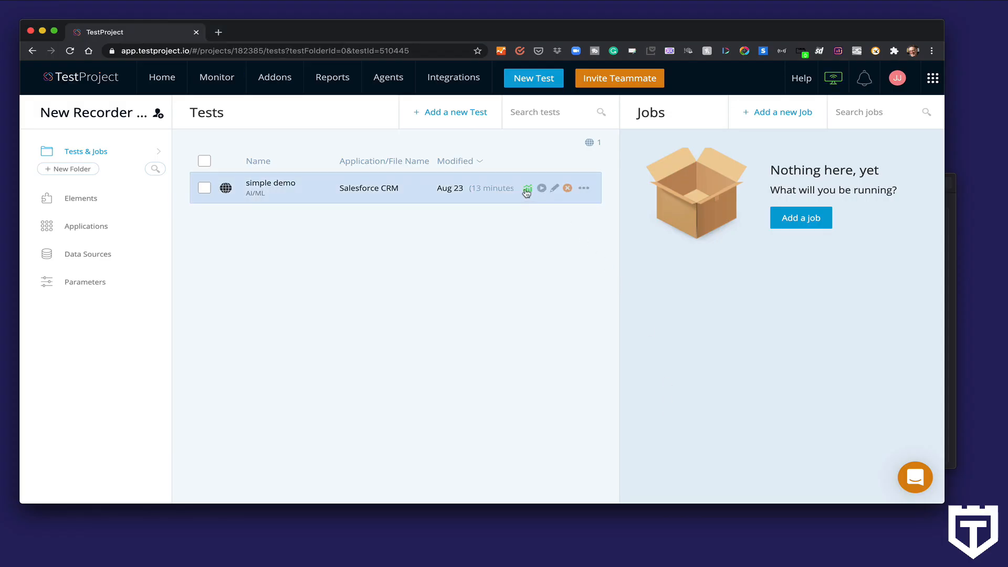
click(527, 188)
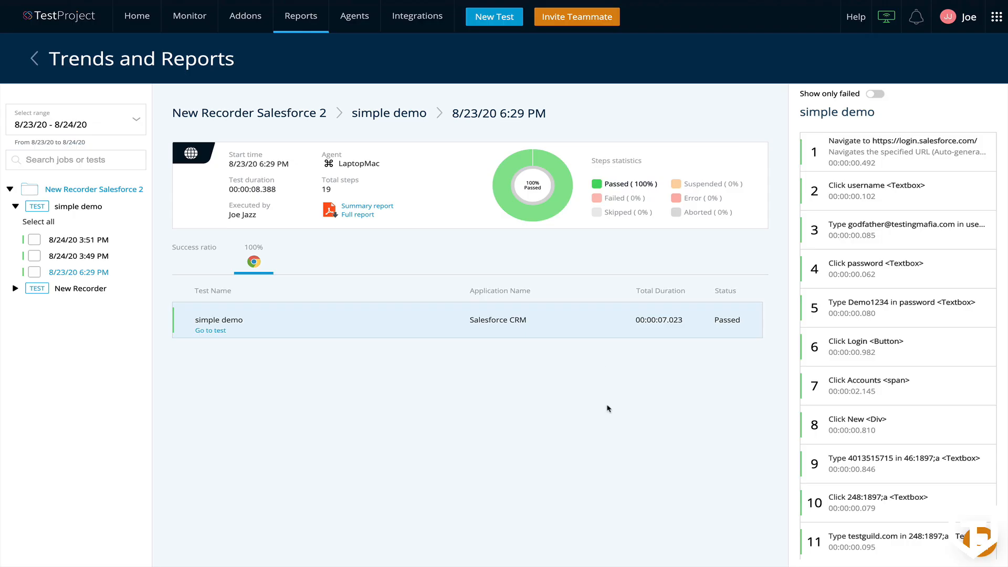
mouse_move(621, 412)
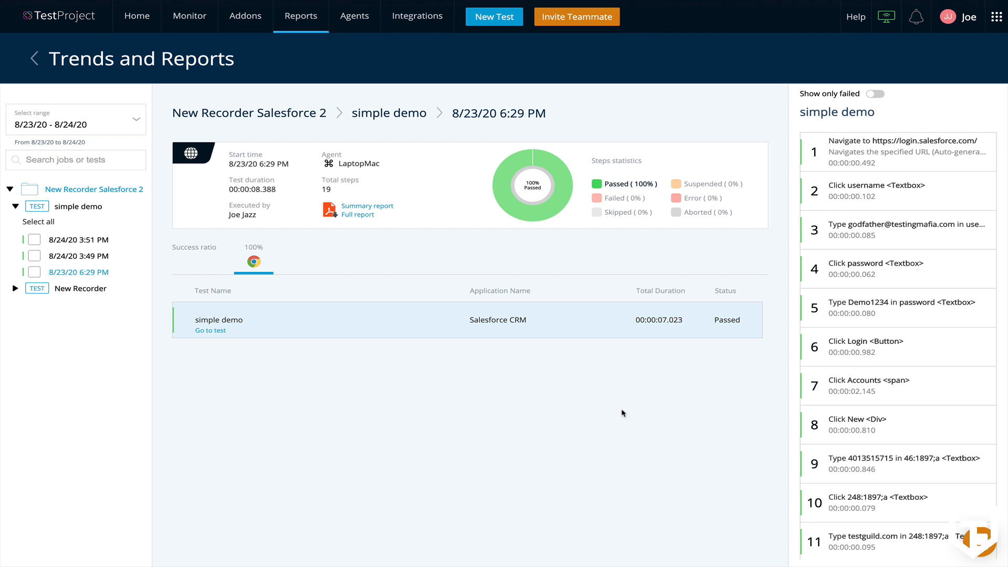
mouse_move(900, 370)
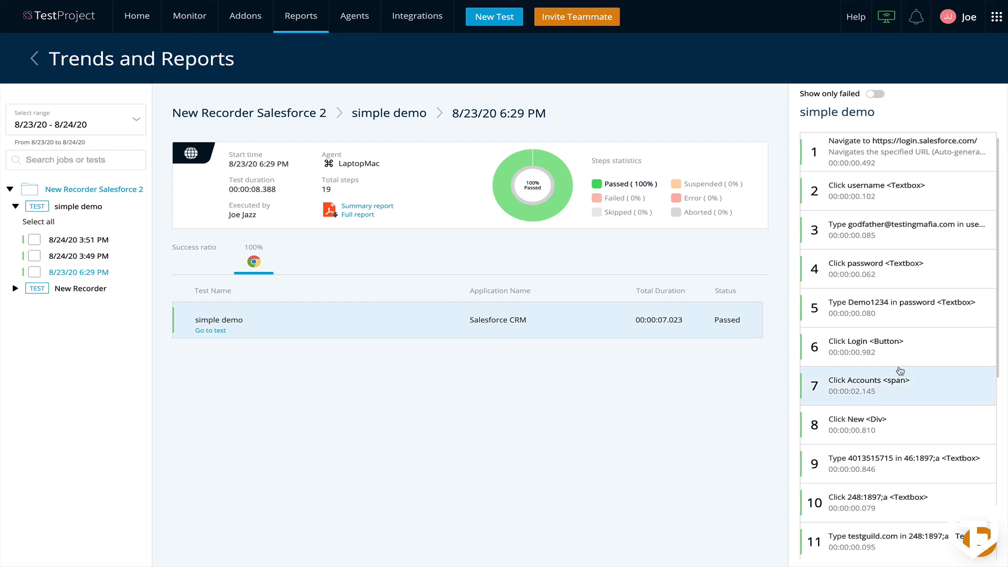
scroll(down, 3)
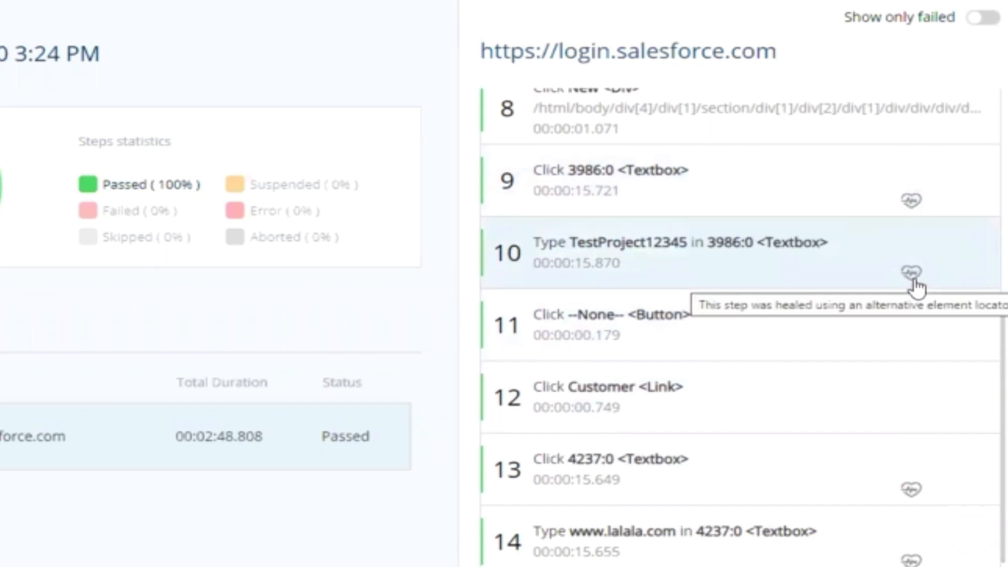
mouse_move(892, 280)
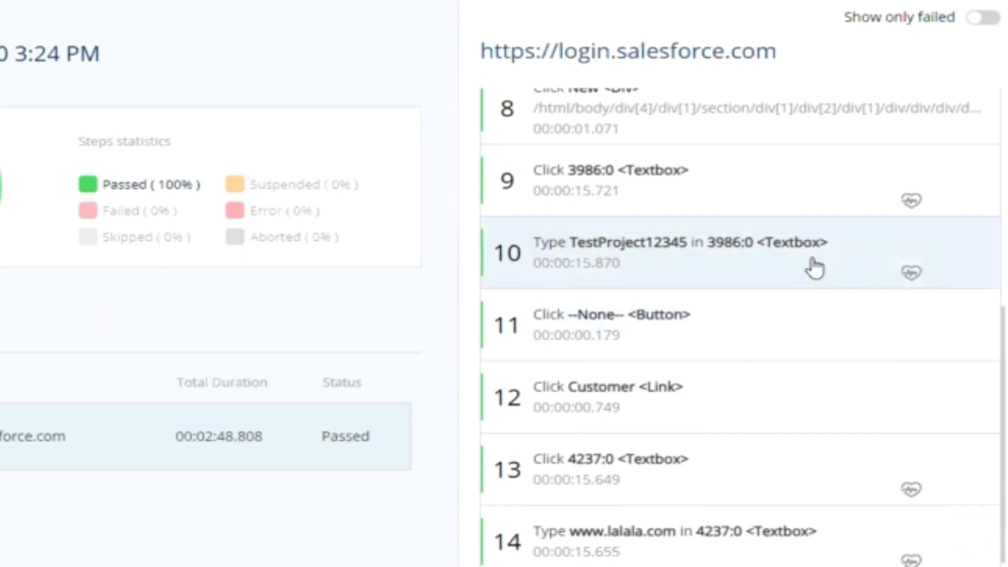
click(681, 254)
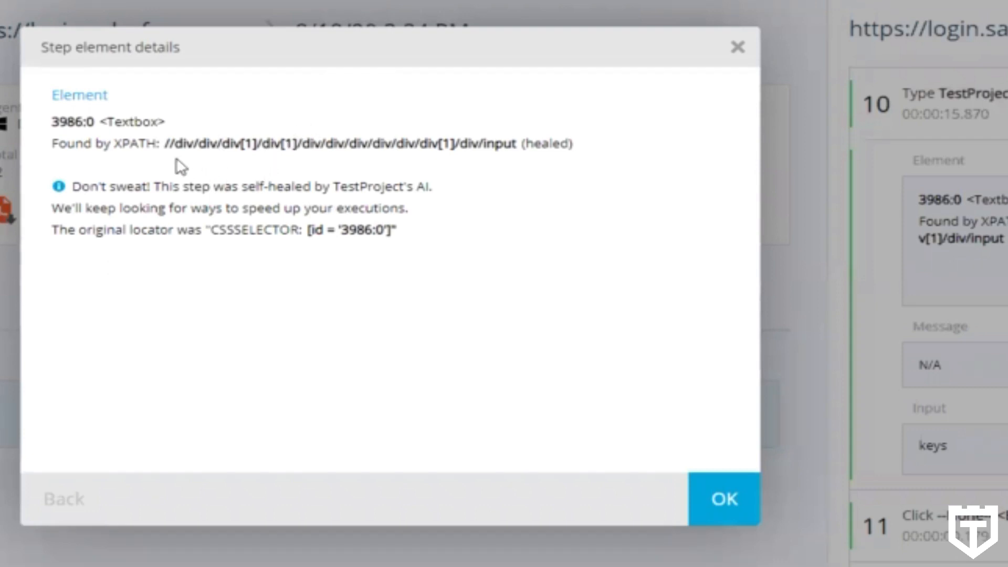
drag(166, 144, 550, 144)
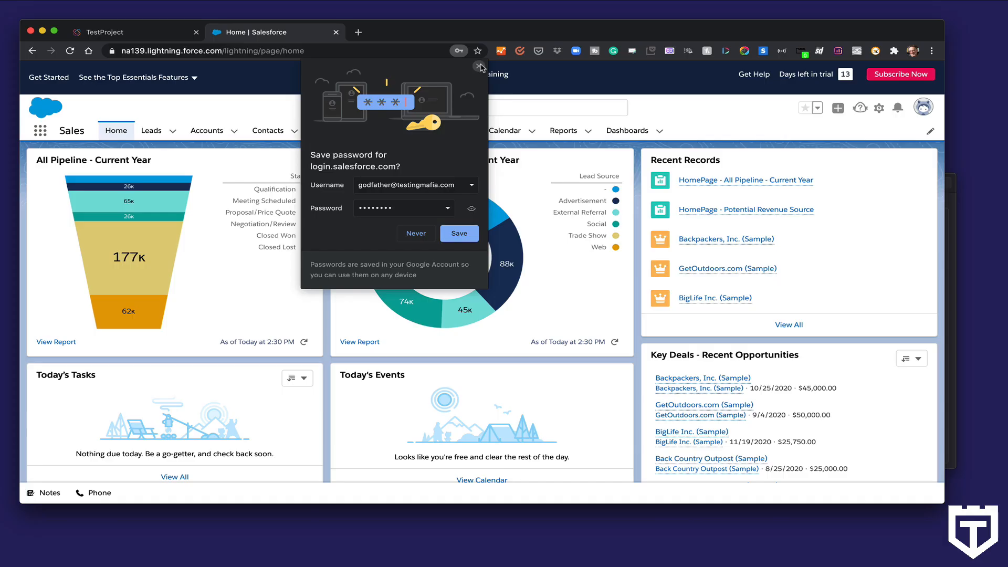
Dismiss the browser's save-password and notification prompts over the Salesforce dashboard
click(479, 66)
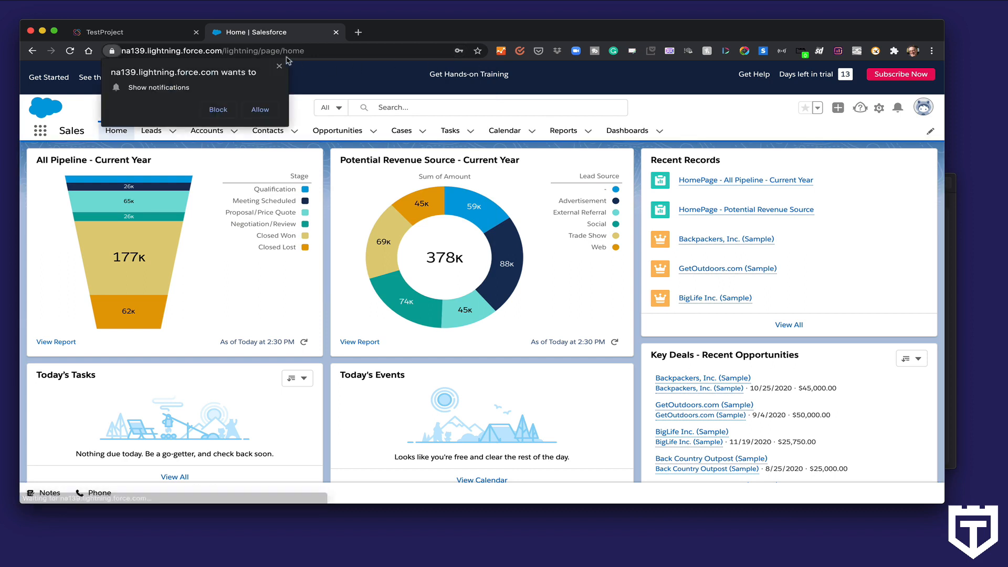
mouse_move(512, 52)
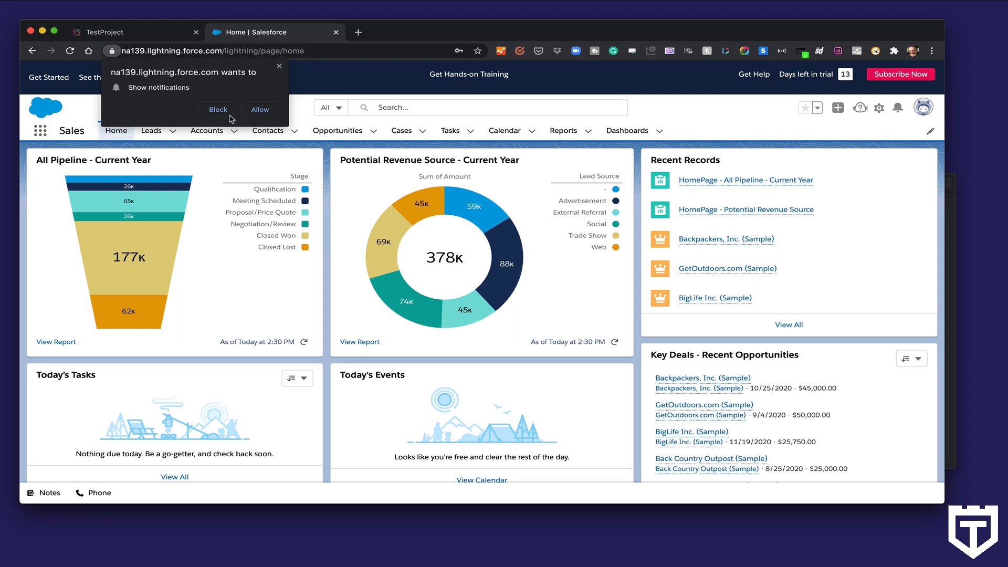
mouse_move(289, 69)
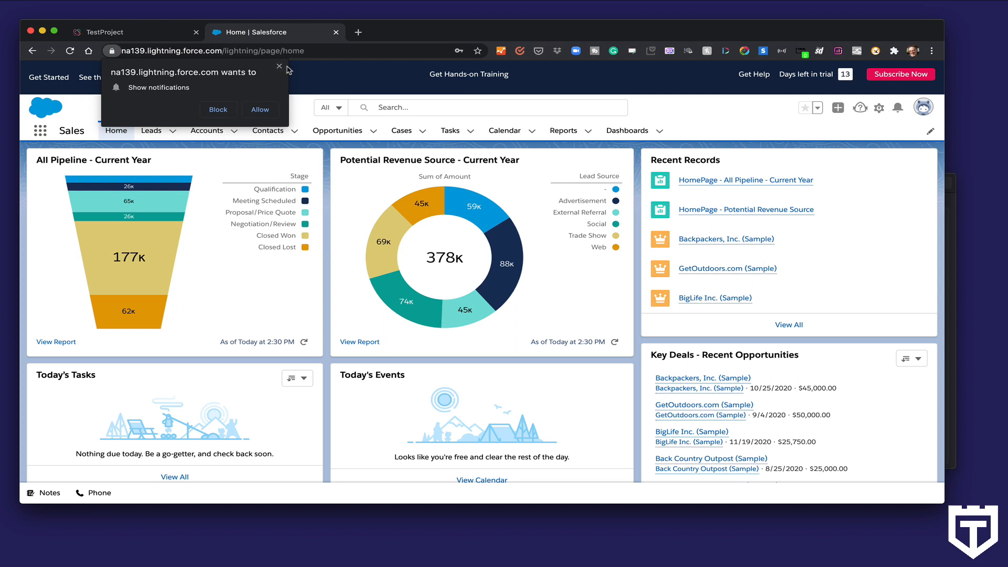
click(279, 67)
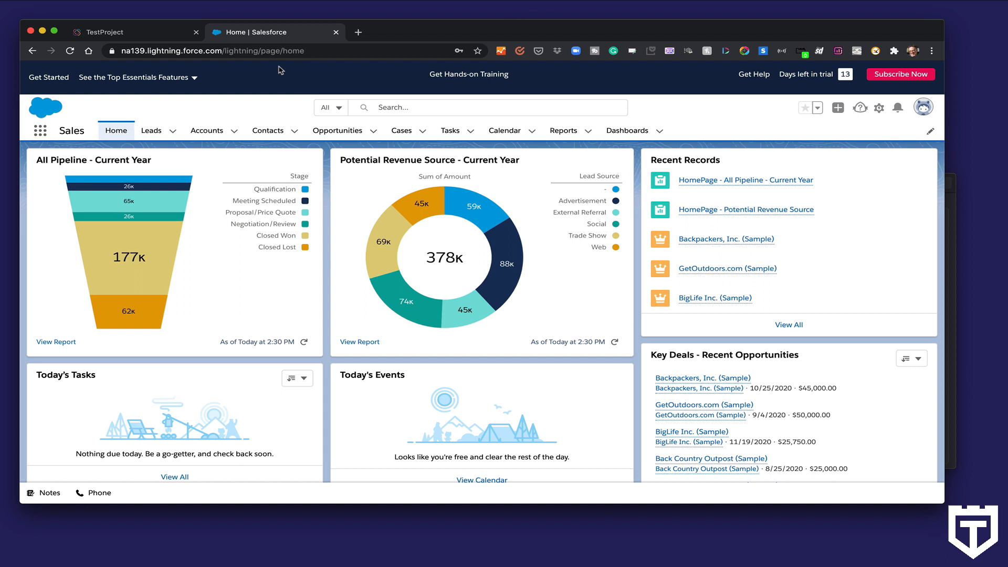
mouse_move(175, 120)
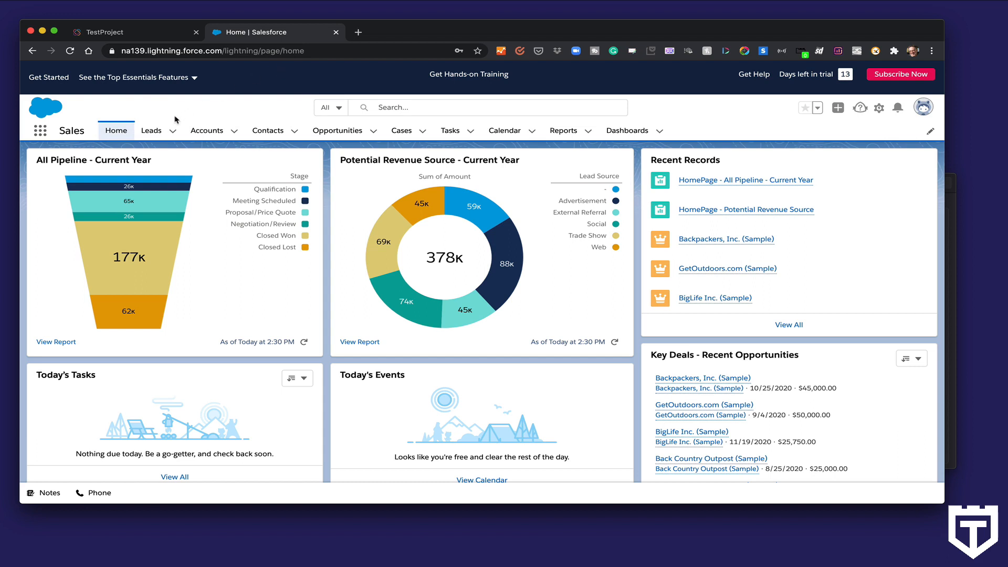
mouse_move(207, 130)
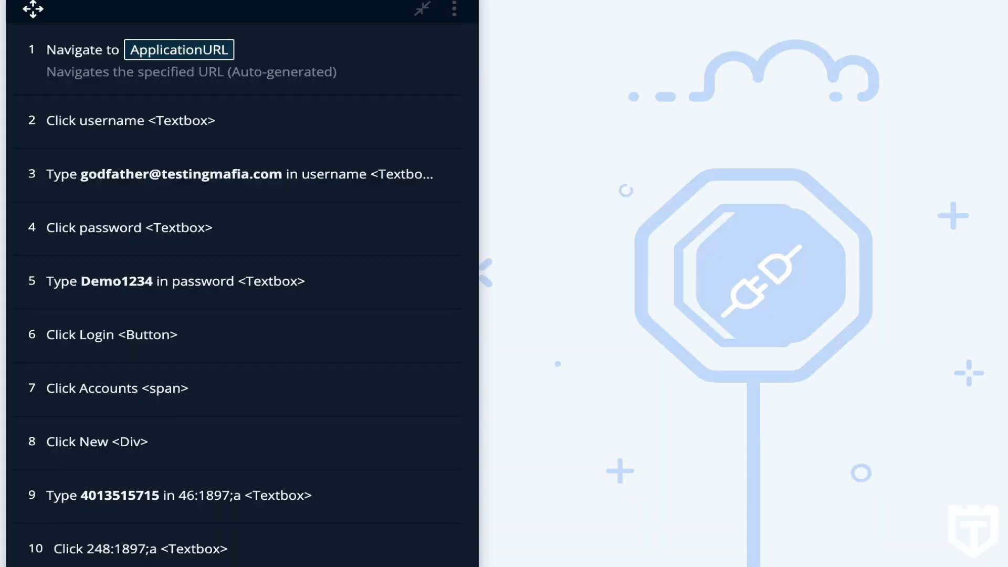
Open step 9's phone field element 46:1897;a to review its XPath and CSS locators
scroll(down, 3)
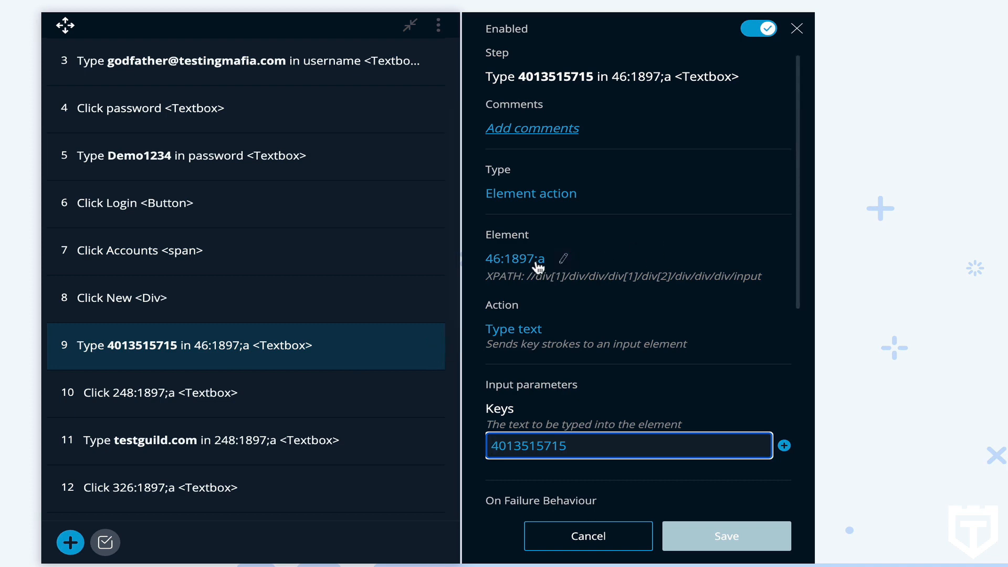
click(561, 258)
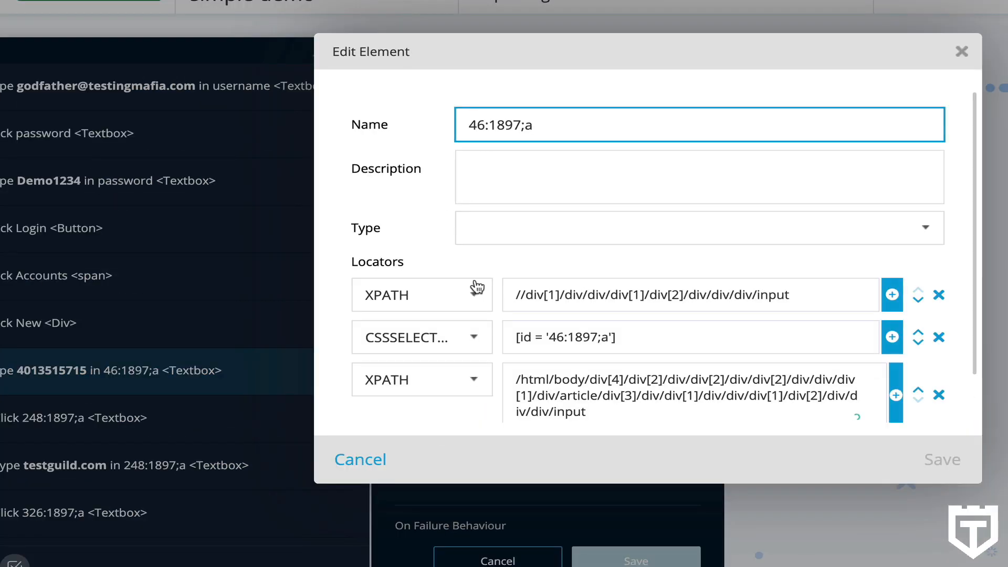
click(698, 227)
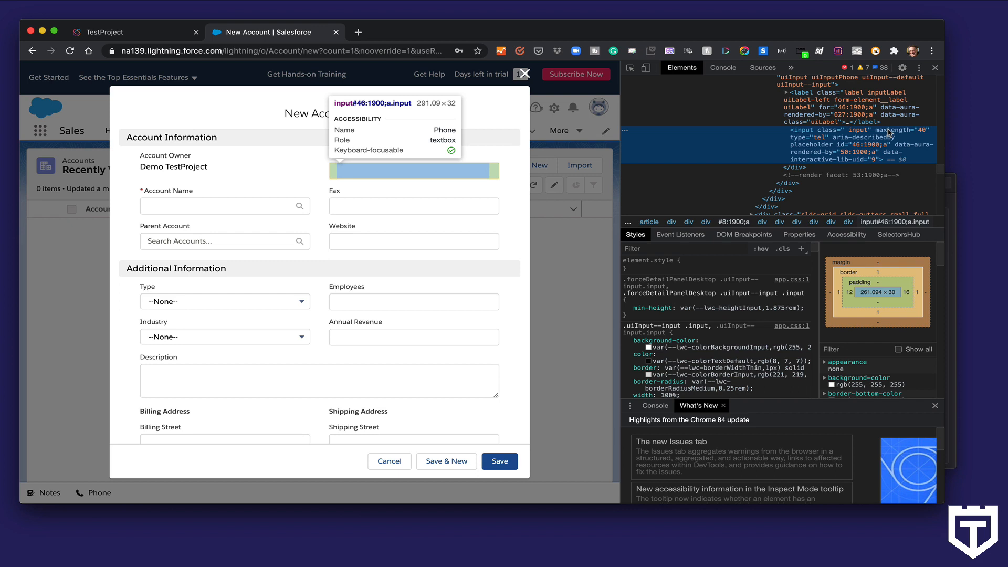
mouse_move(563, 240)
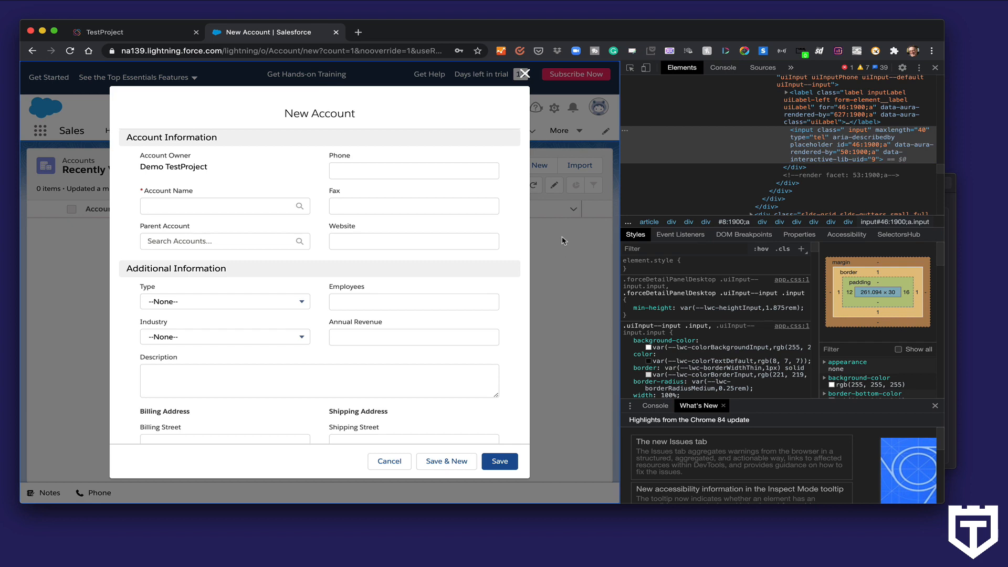
mouse_move(389, 461)
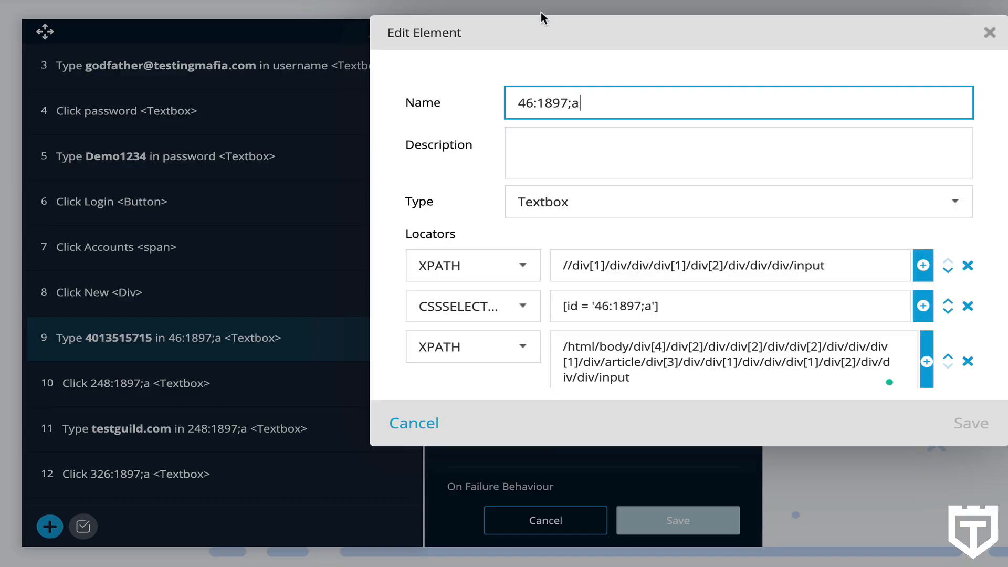
Close the element editor and bring up the new test wizard
click(413, 422)
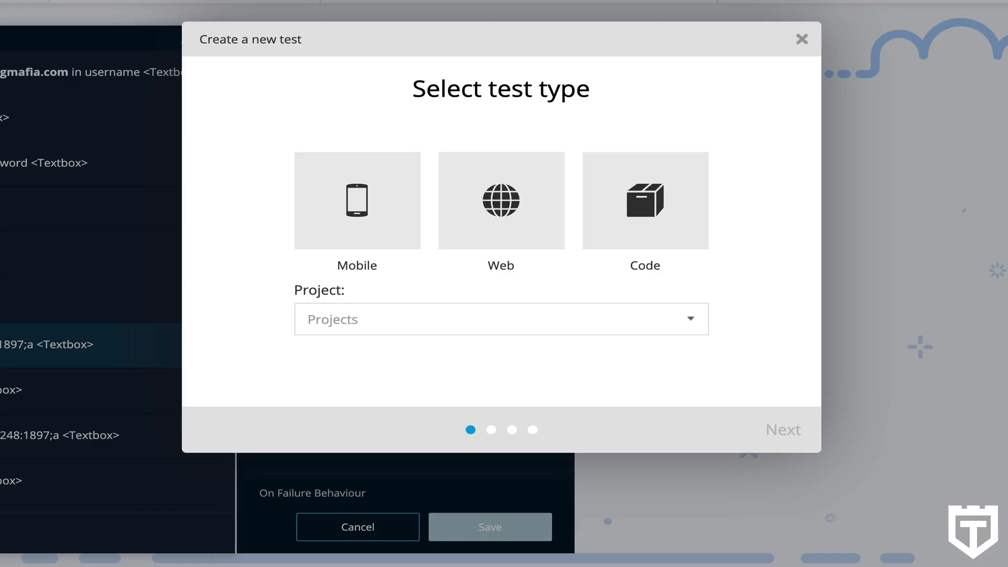
Create a web test named 'testproject menu' with description 'menu example'
click(500, 200)
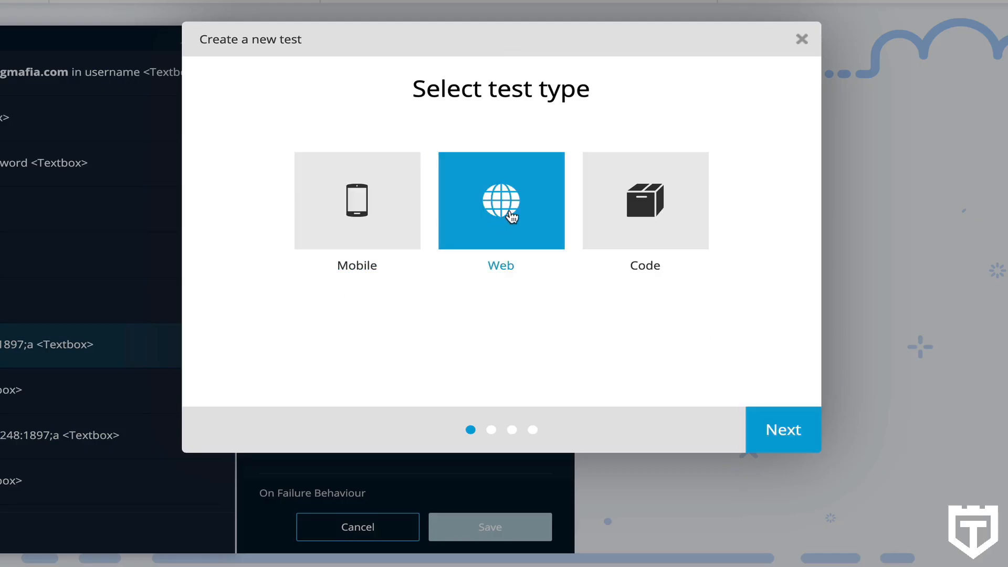
mouse_move(427, 45)
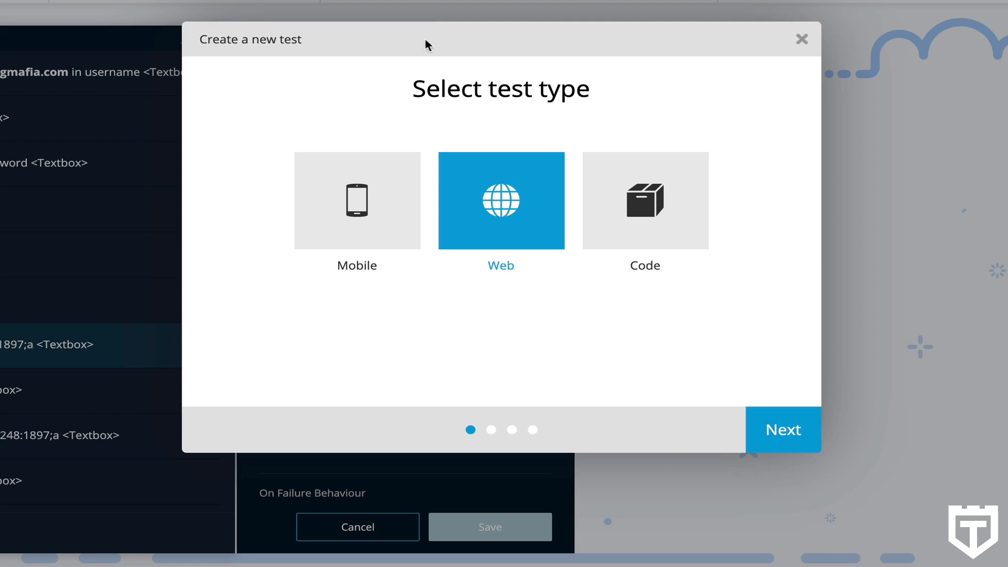
mouse_move(683, 342)
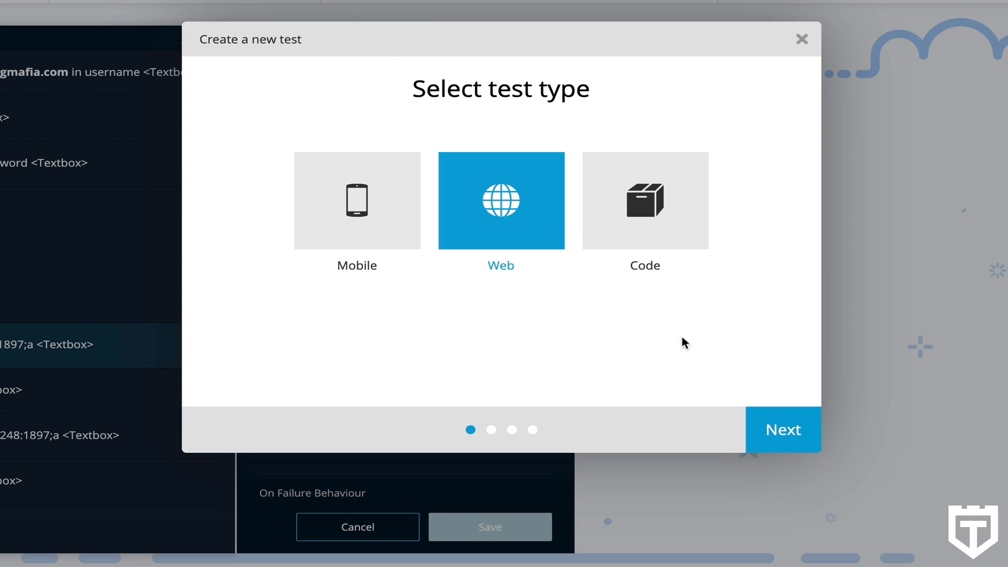
click(782, 430)
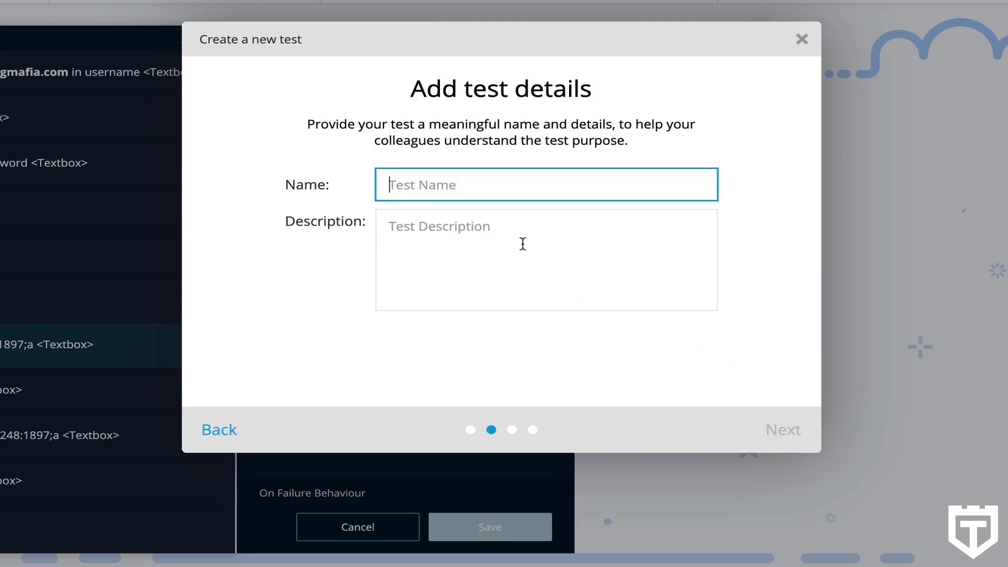
text(t)
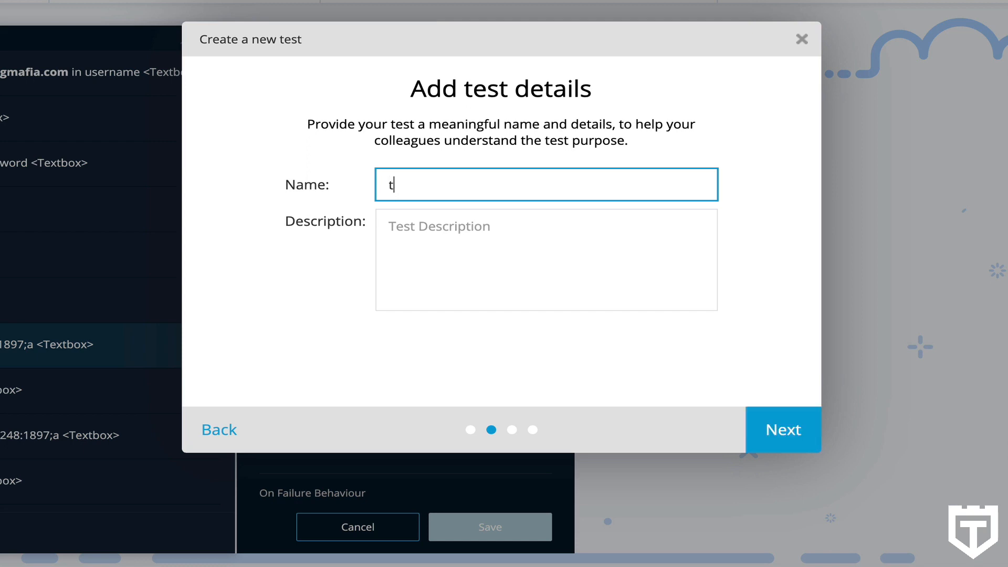
text(estproject)
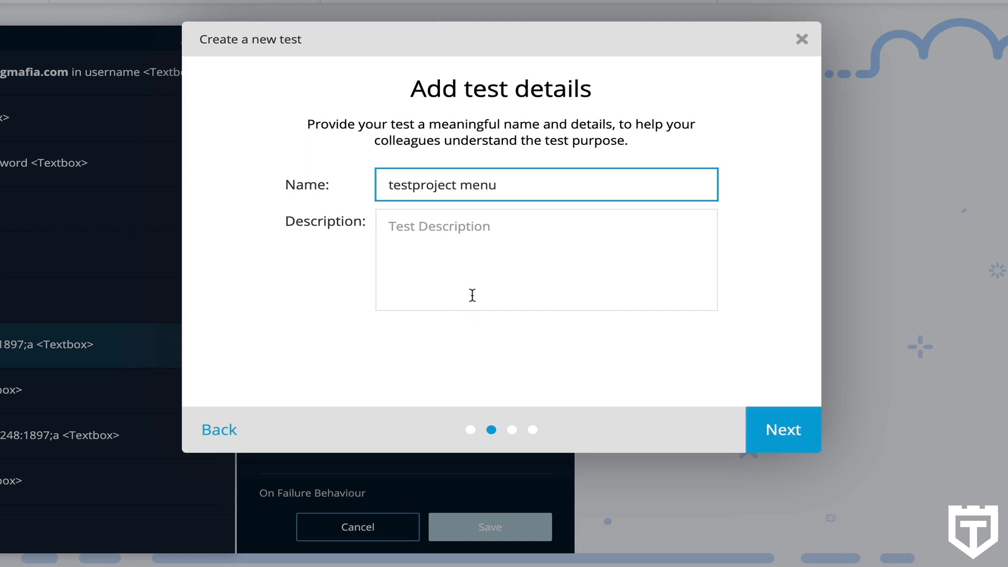
text(menu example)
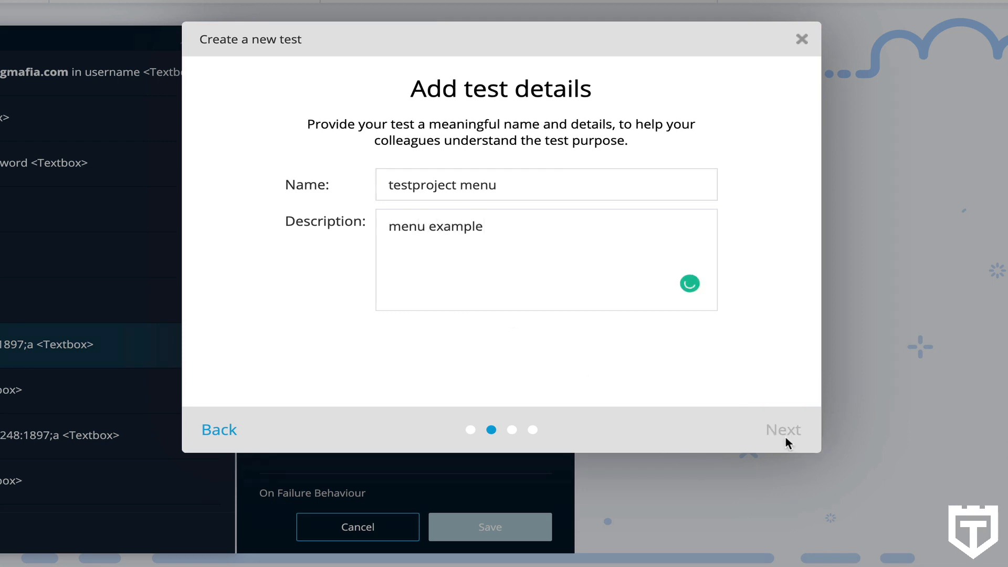
Add the 'testproject' web application at testproject.io and finish the wizard
click(782, 429)
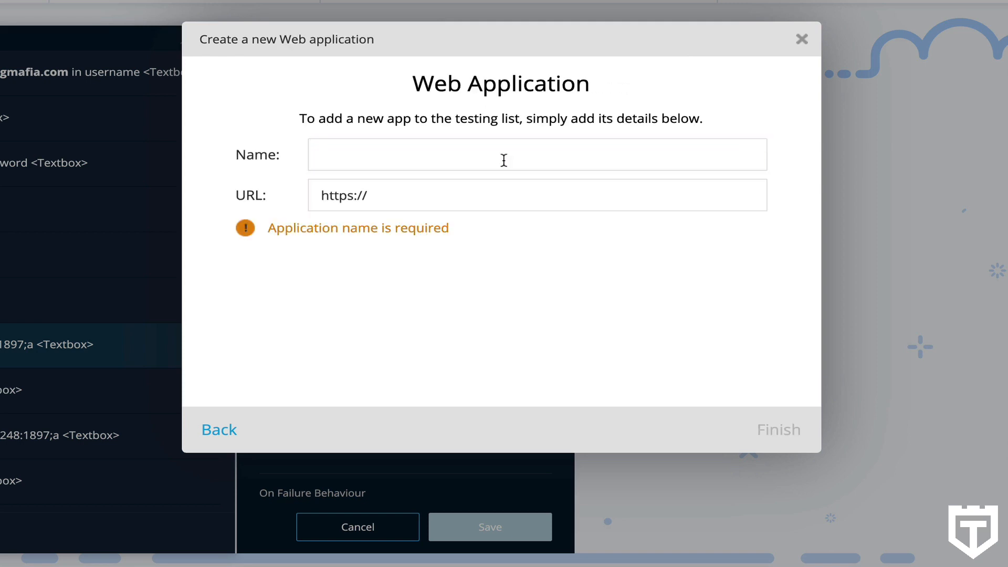
text(testproject.io/)
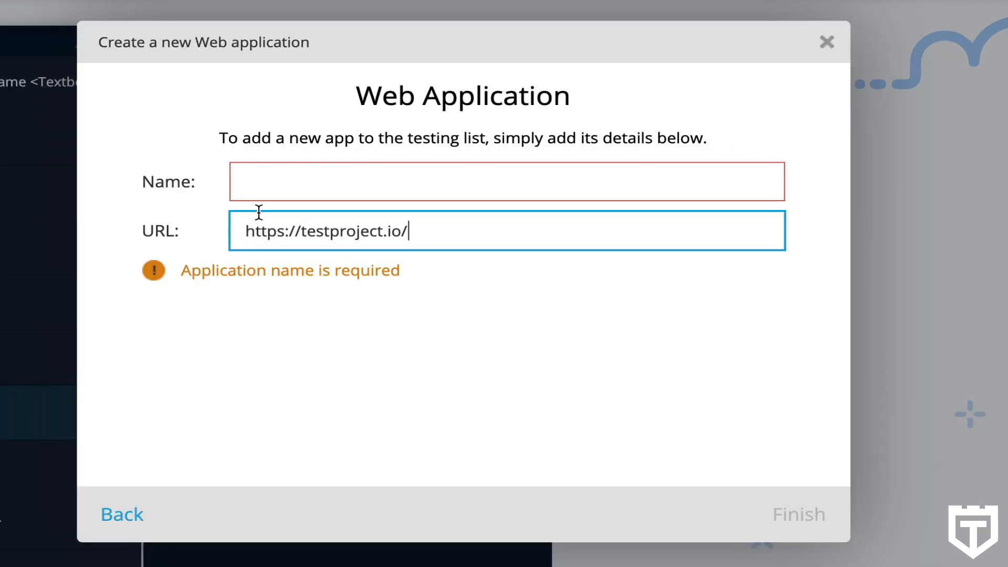
text(testp)
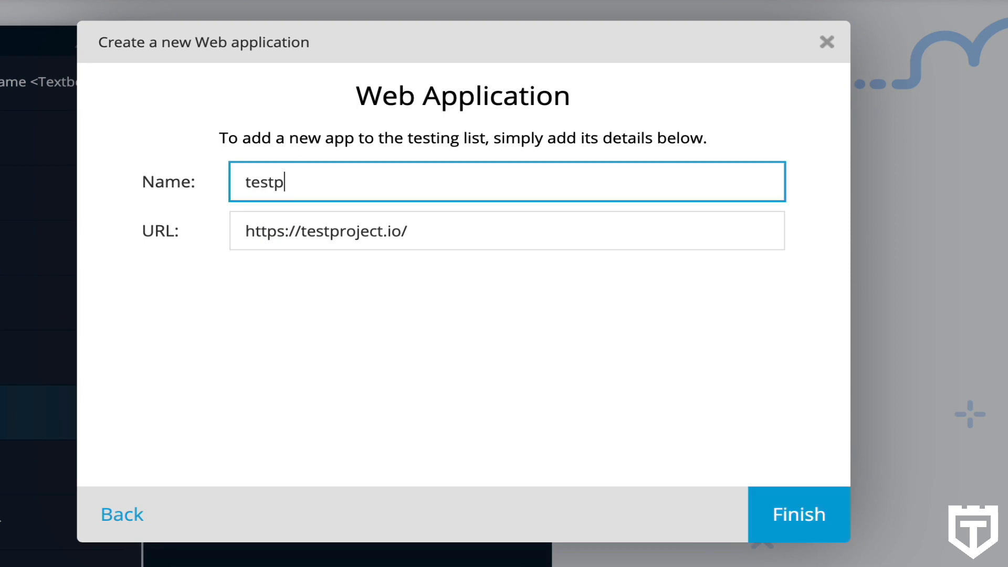
text(roject)
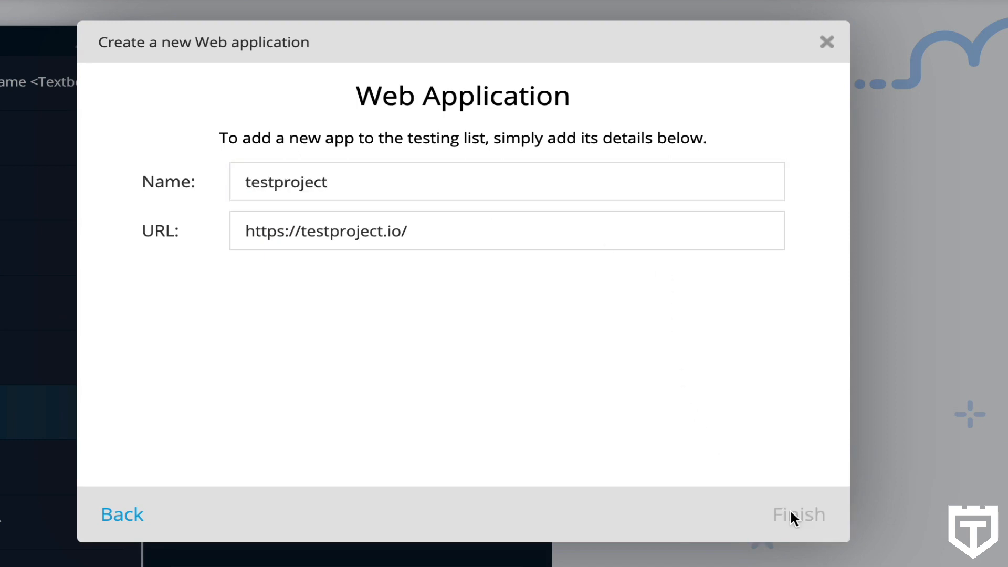
click(797, 514)
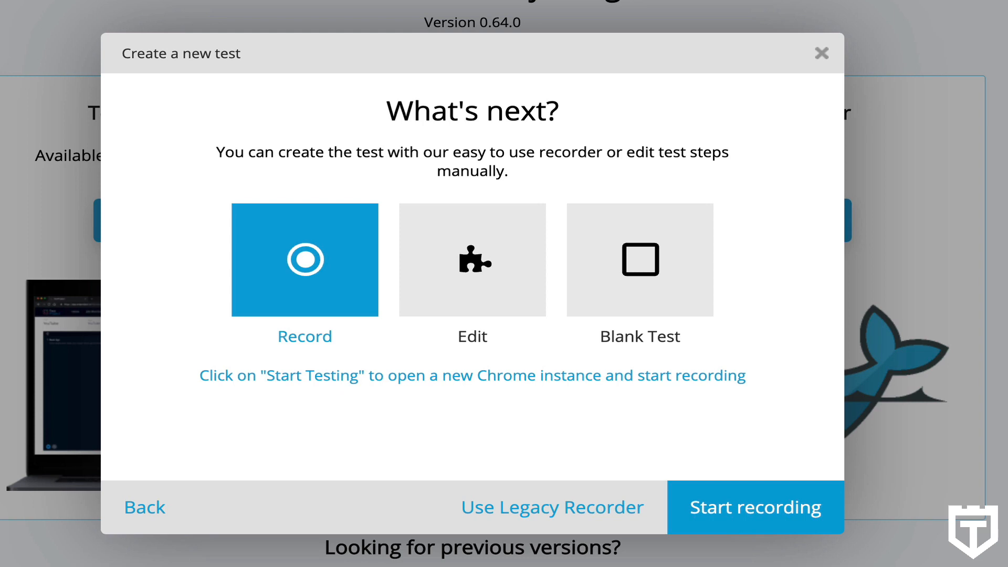
Record opening testproject.io and clicking Addons under the Platform menu as step 2
click(755, 507)
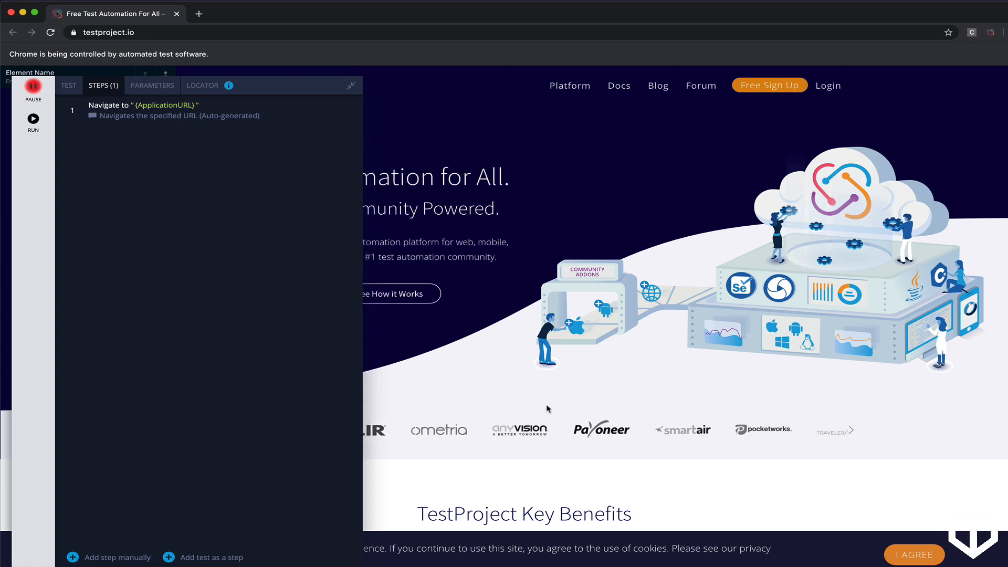
mouse_move(496, 162)
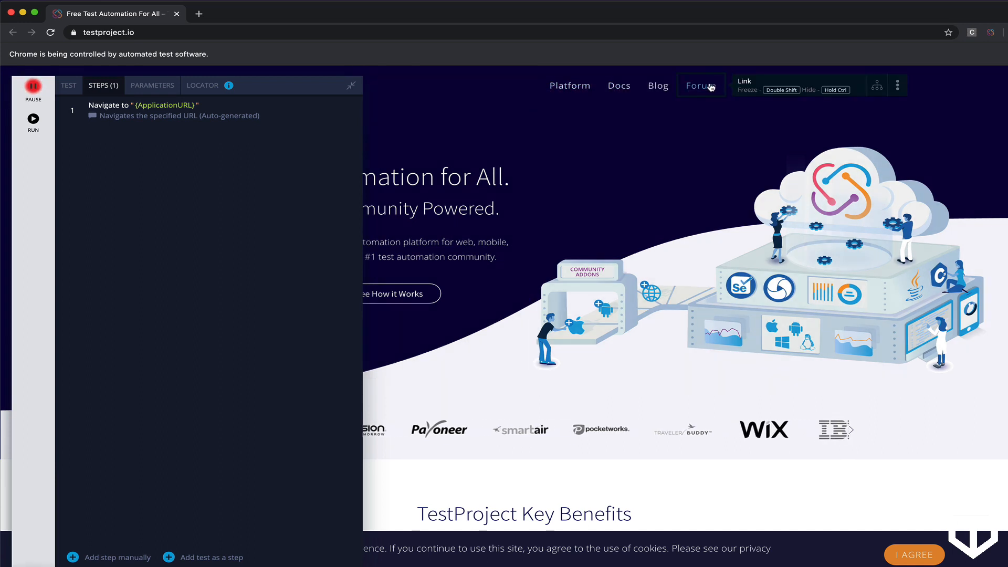
click(569, 85)
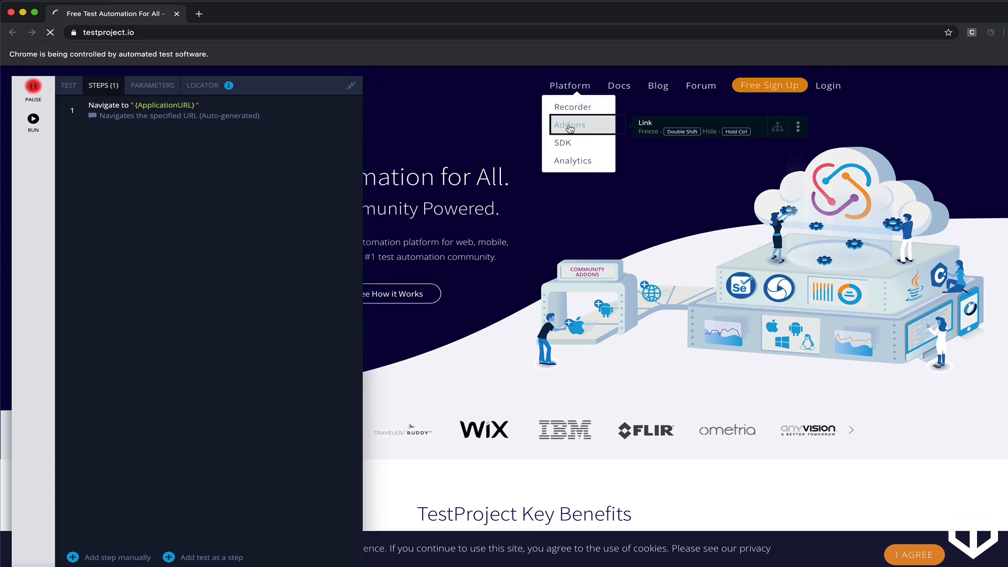
click(569, 123)
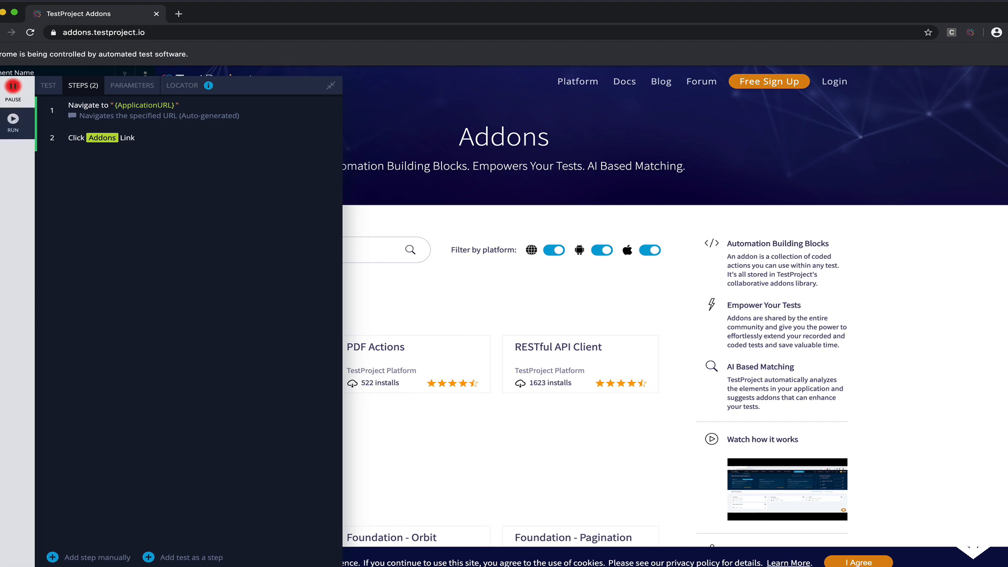
Show the three stored XPath locators of step 2's Addons link element
click(101, 138)
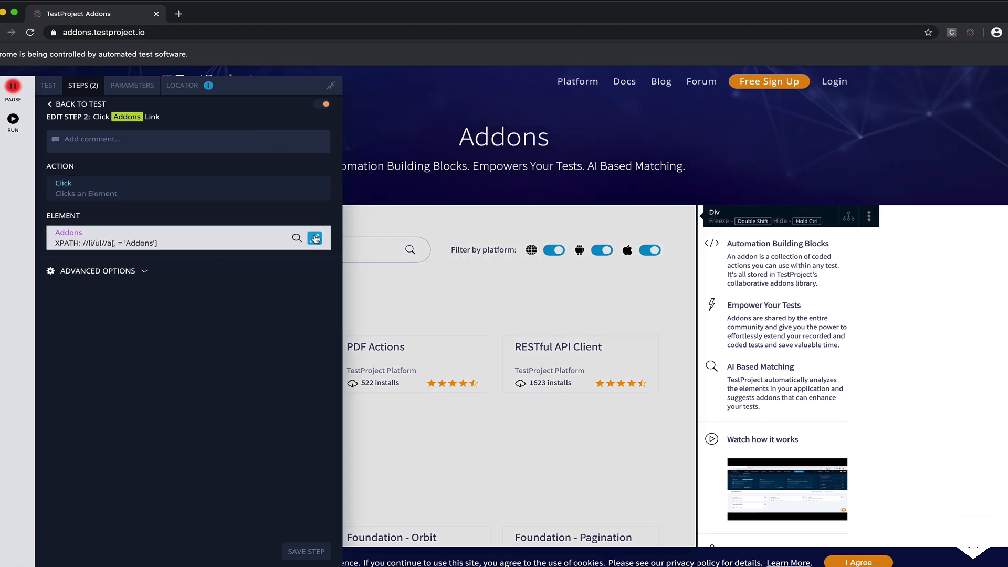
click(314, 237)
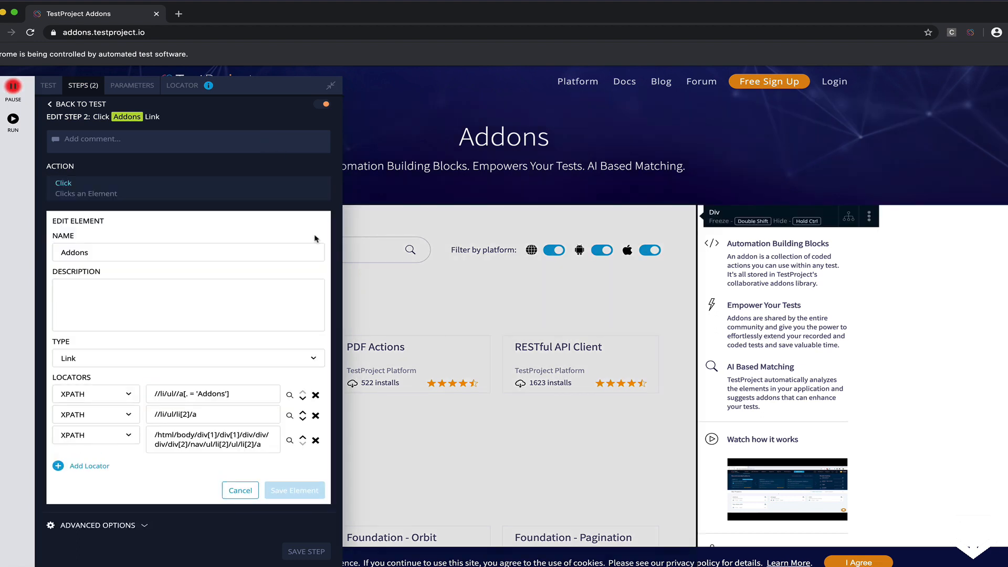
mouse_move(102, 466)
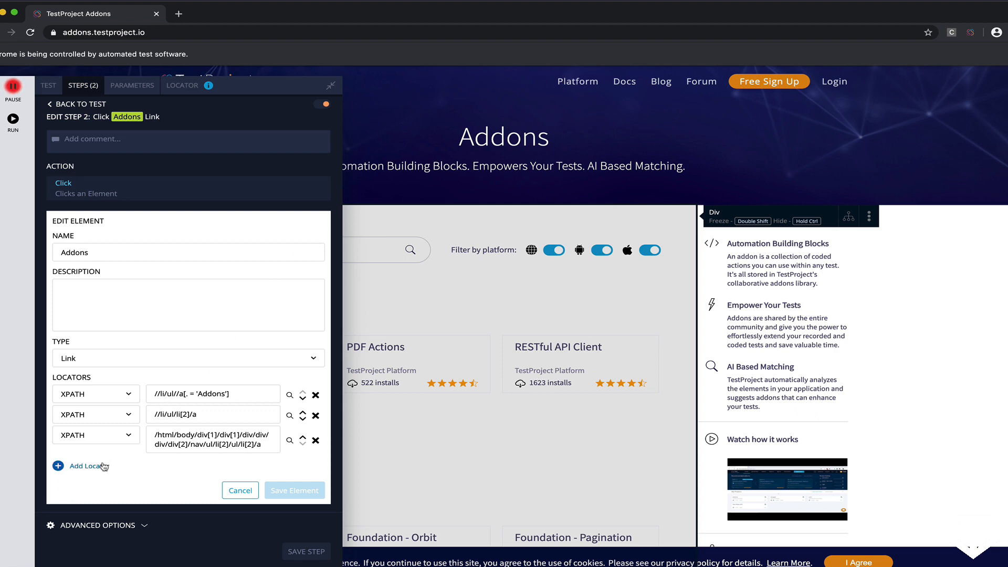